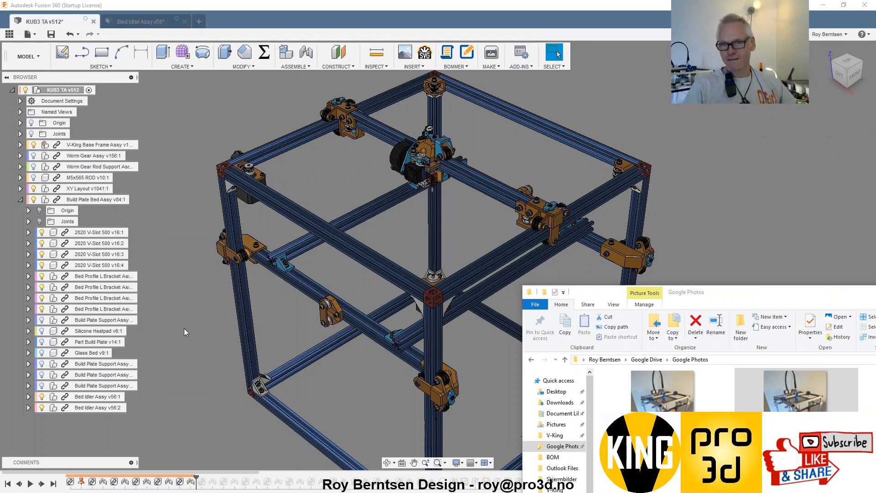
mouse_move(335, 247)
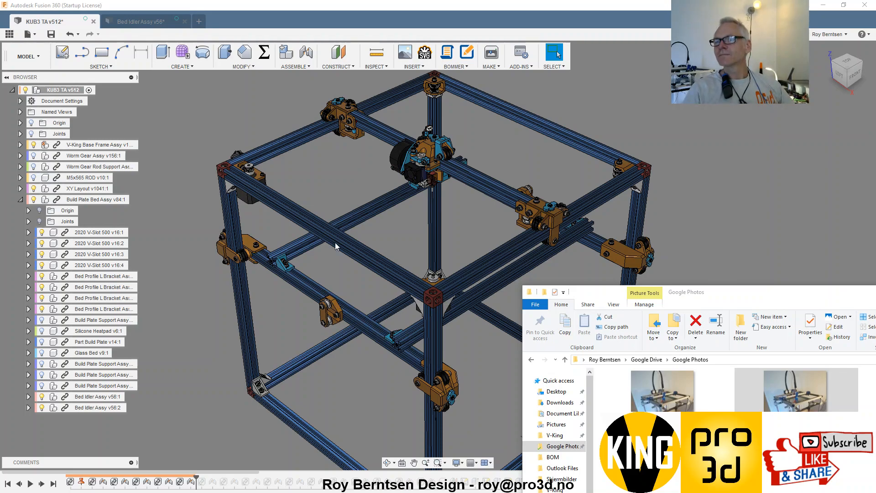
mouse_move(346, 324)
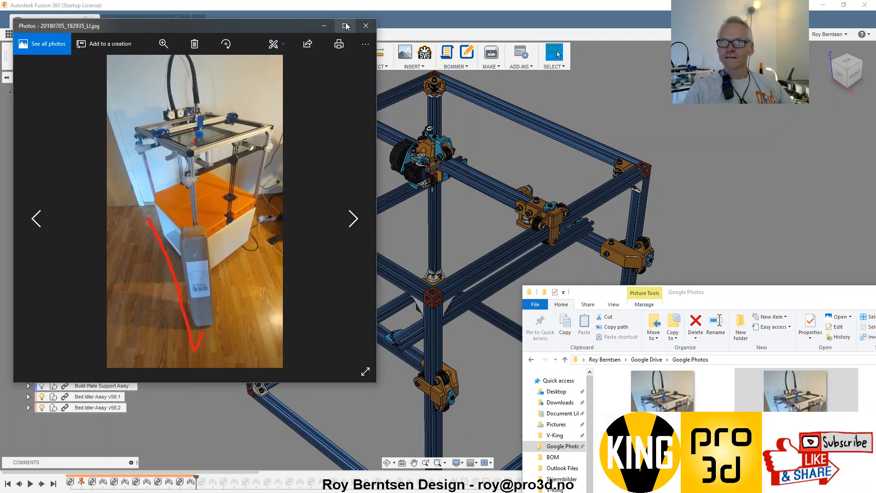
Close the reference printer photo and return to the KUB3 frame assembly
left_click(346, 26)
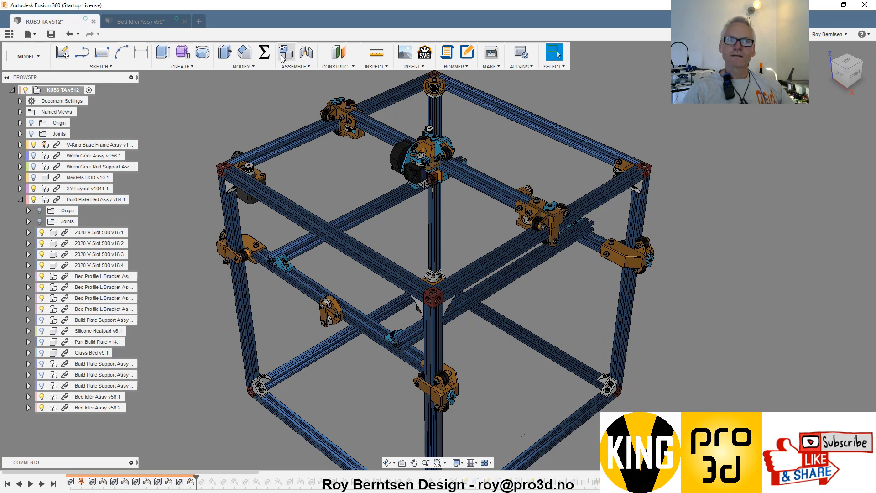
Switch to the Animation workspace and view the bed assembly exploded into parts
left_click(25, 56)
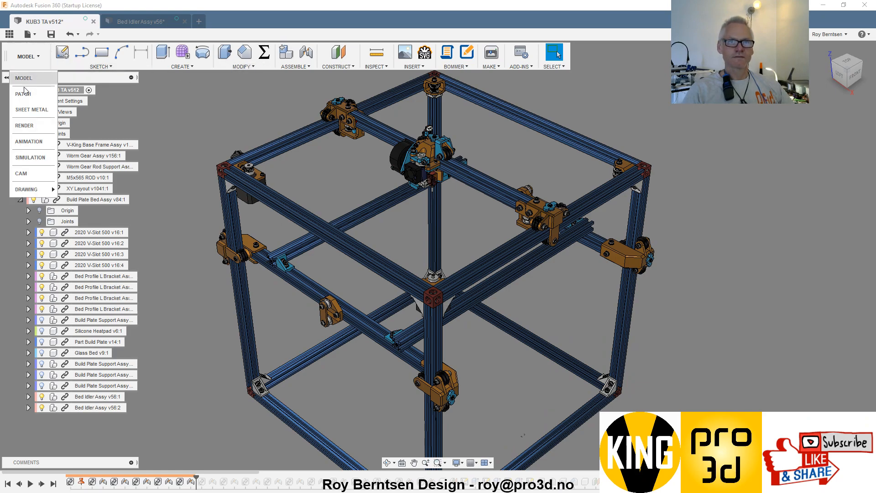
left_click(28, 141)
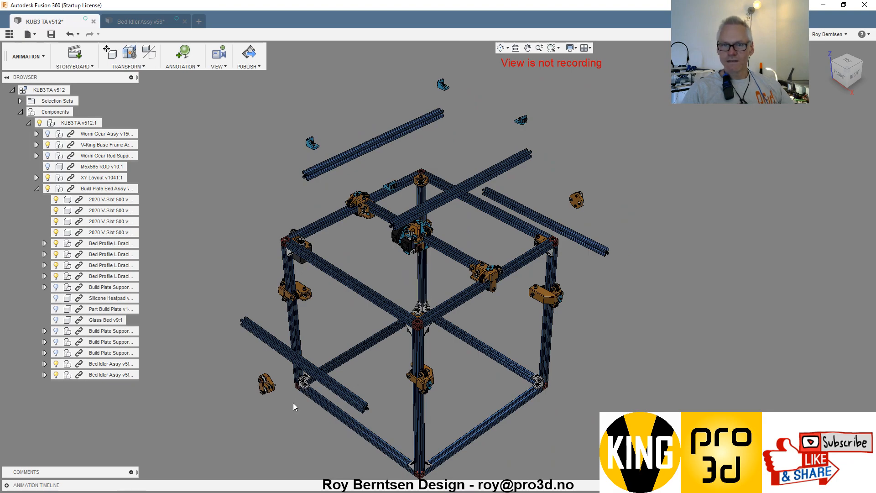
mouse_move(298, 420)
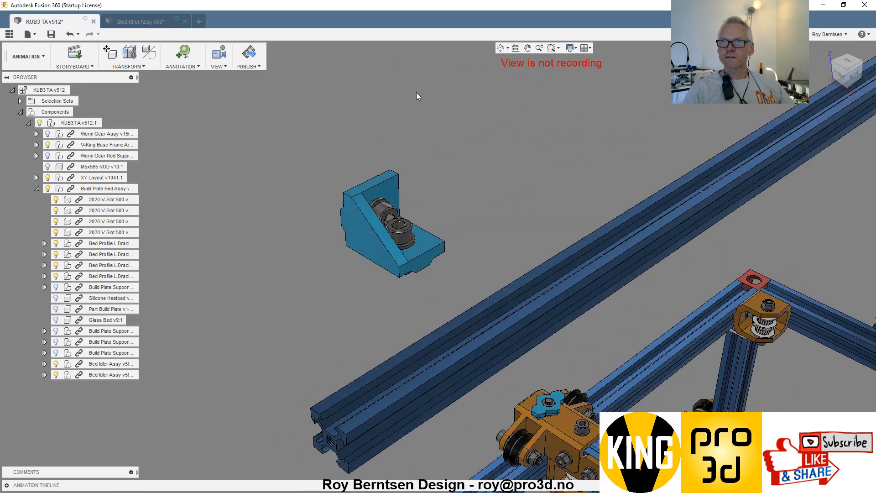
left_click(392, 224)
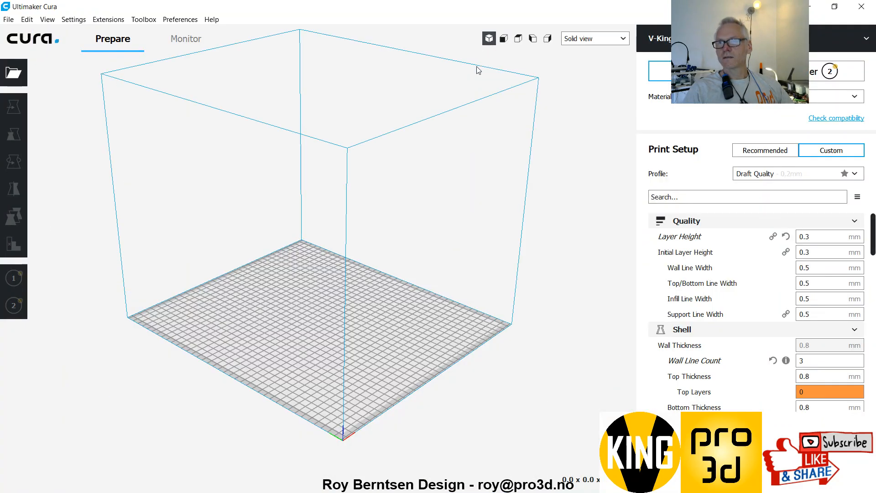
Browse from the V-King project into Part Print Files > Z Part Files
left_click(13, 73)
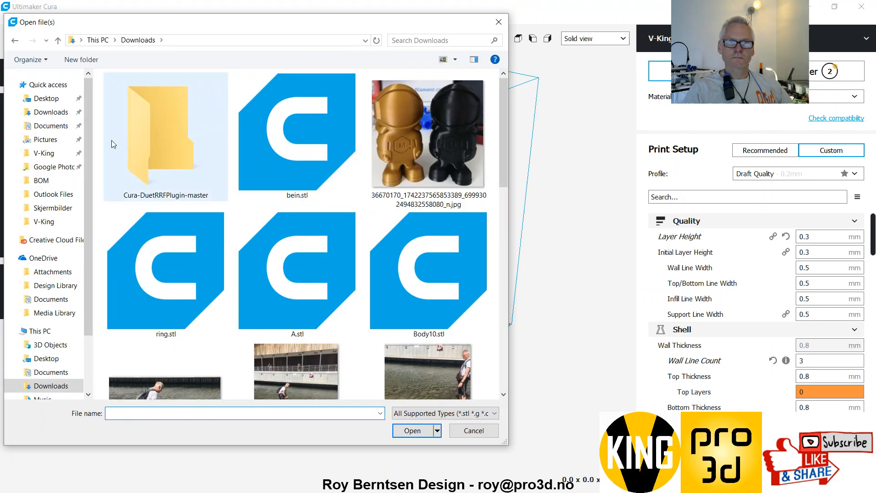
left_click(44, 153)
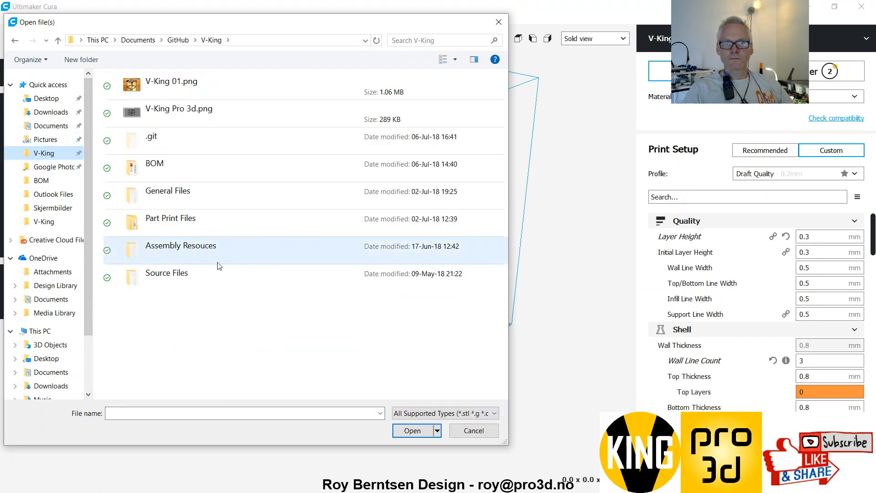
double_click(170, 218)
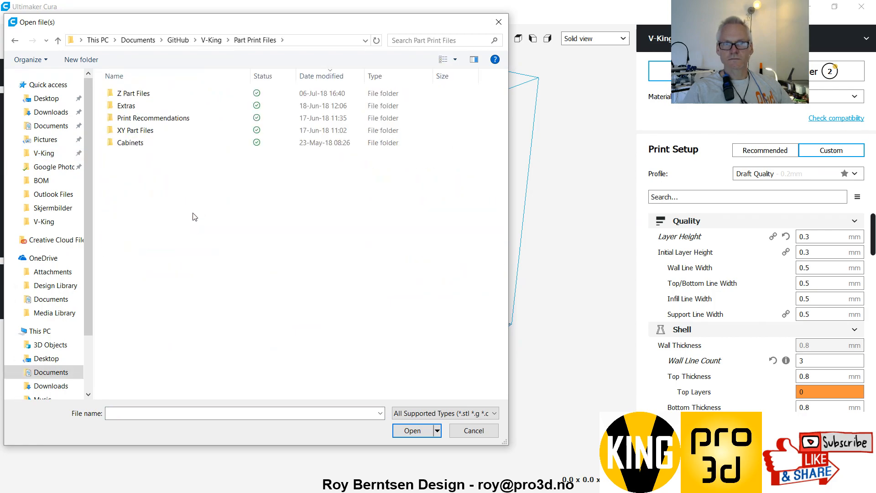
double_click(134, 92)
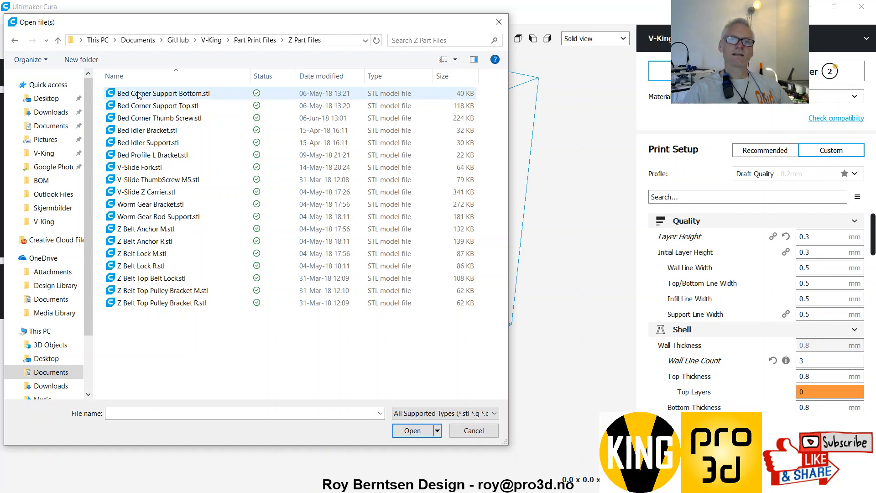
left_click_drag(251, 22, 386, 32)
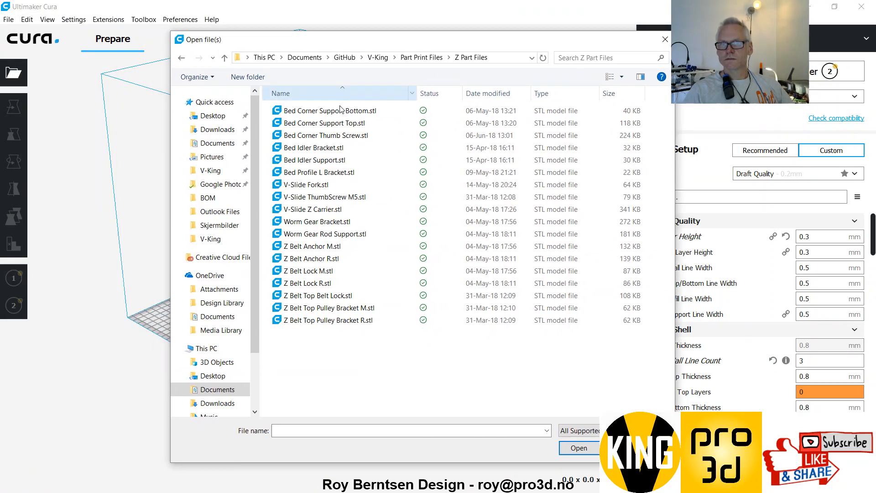
Load Bed Idler Bracket.stl and Bed Idler Support.stl onto the build plate
left_click(314, 160)
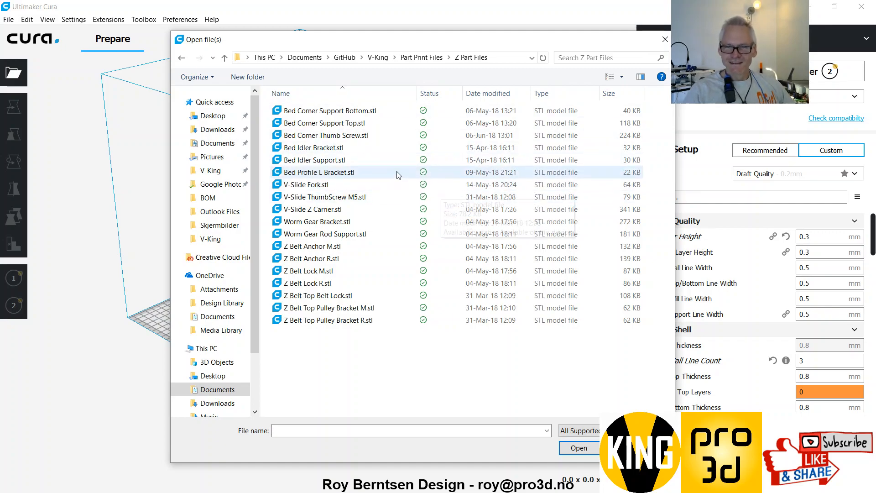
mouse_move(388, 170)
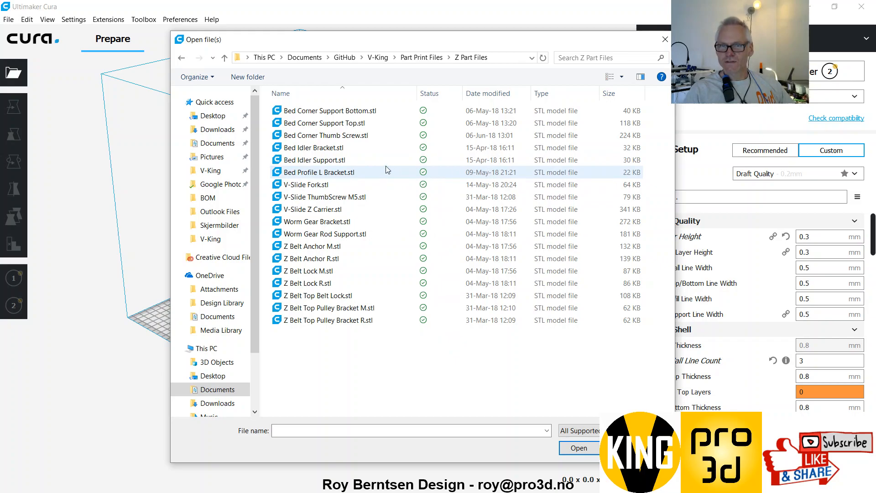
mouse_move(316, 159)
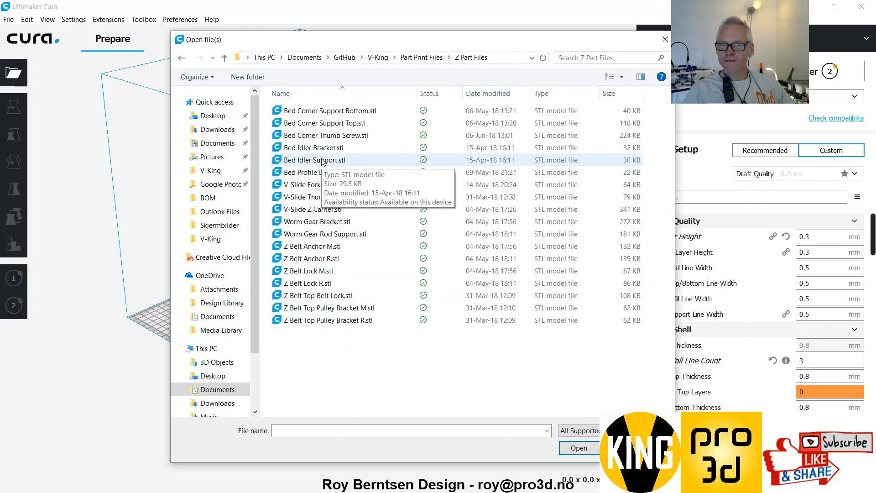
left_click(313, 147)
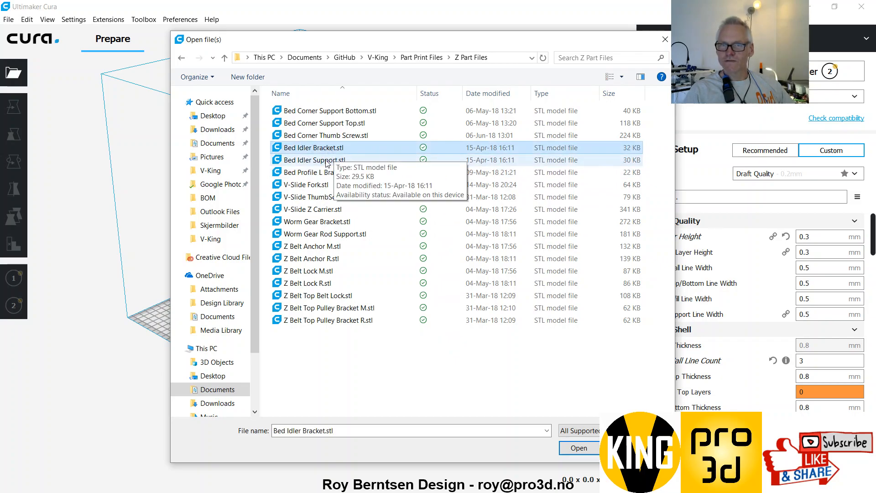
left_click(579, 448)
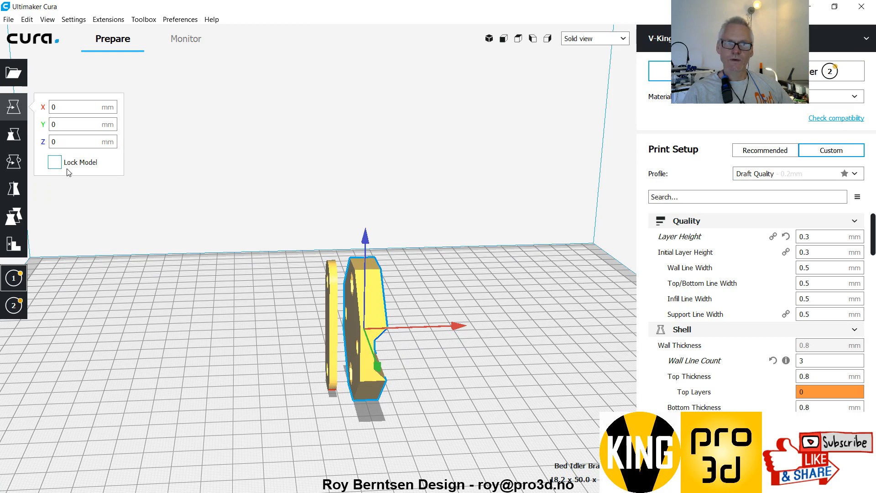
Lay the upright idler part flat and arrange all models across the build plate
left_click(13, 162)
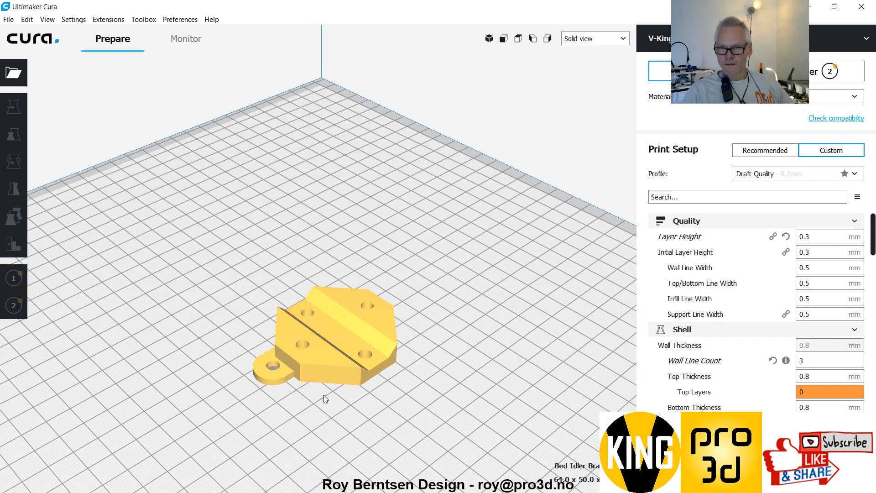
right_click(326, 399)
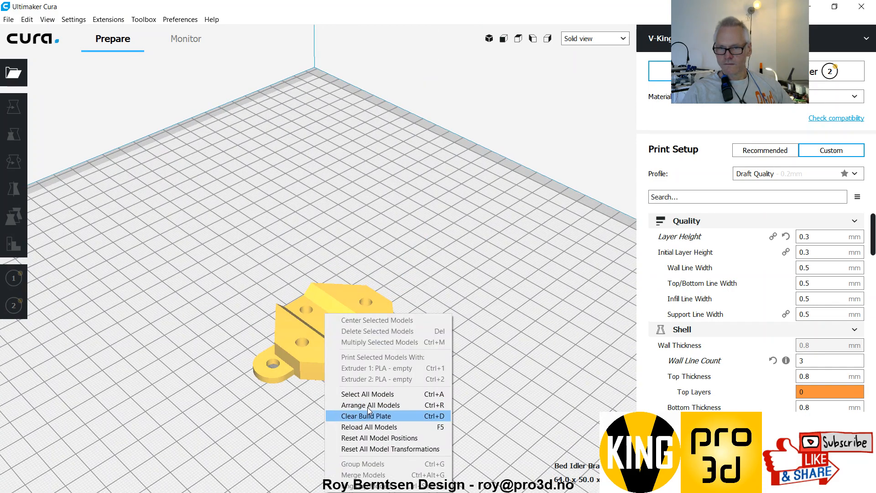
left_click(370, 405)
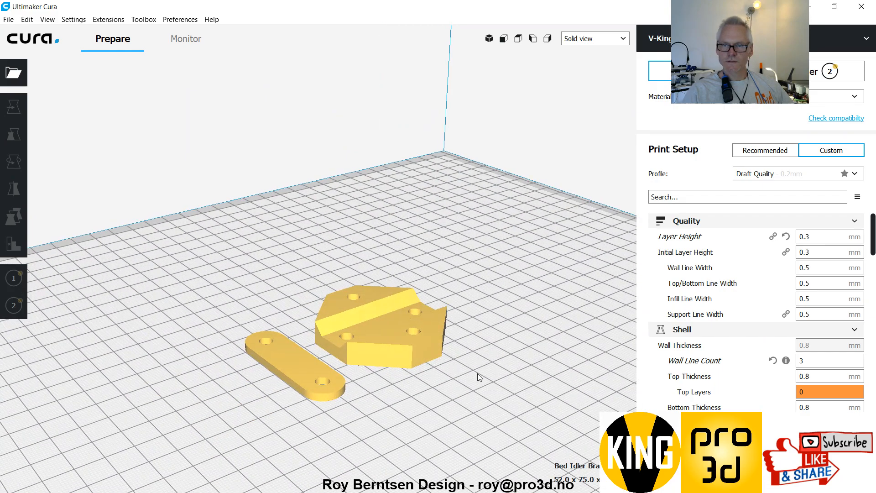
mouse_move(459, 345)
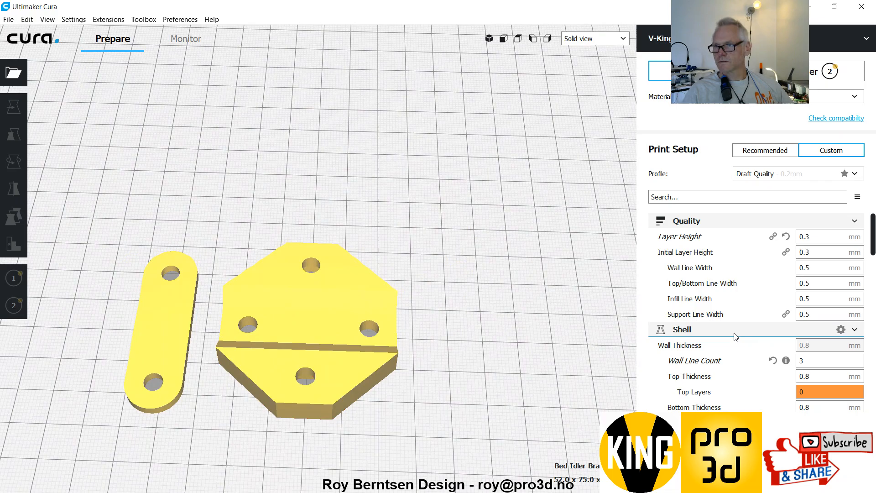
Reset the Draft Quality profile, set adhesion to skirt and enable support generation
left_click(853, 174)
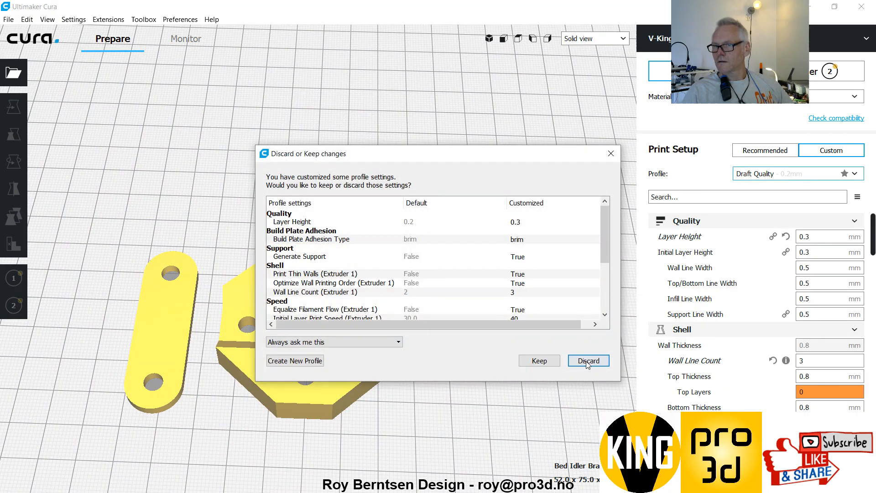
left_click(588, 361)
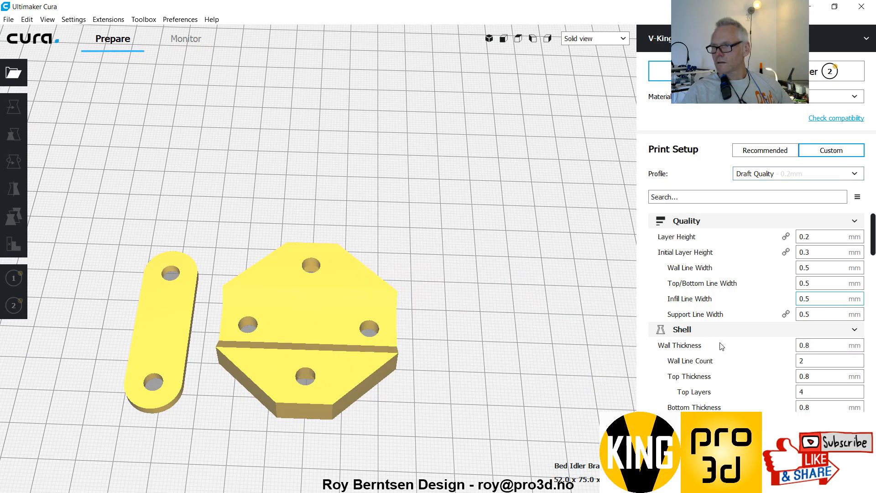
scroll("down", 3)
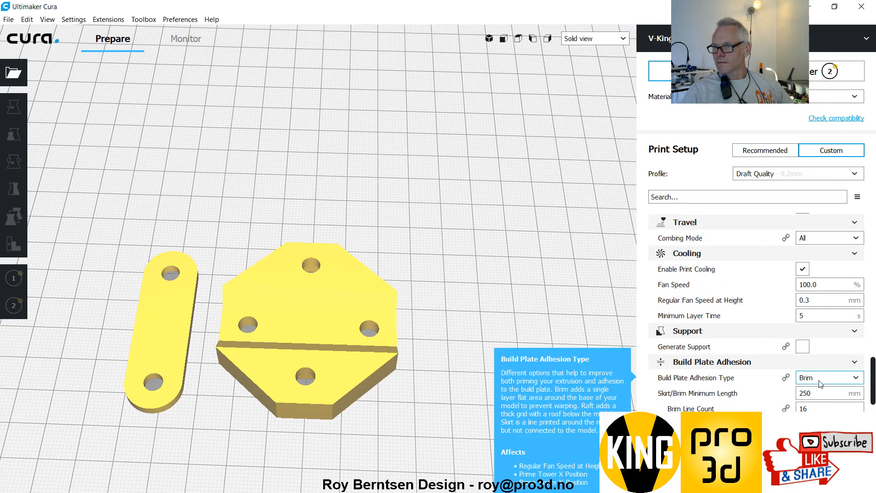
left_click(829, 378)
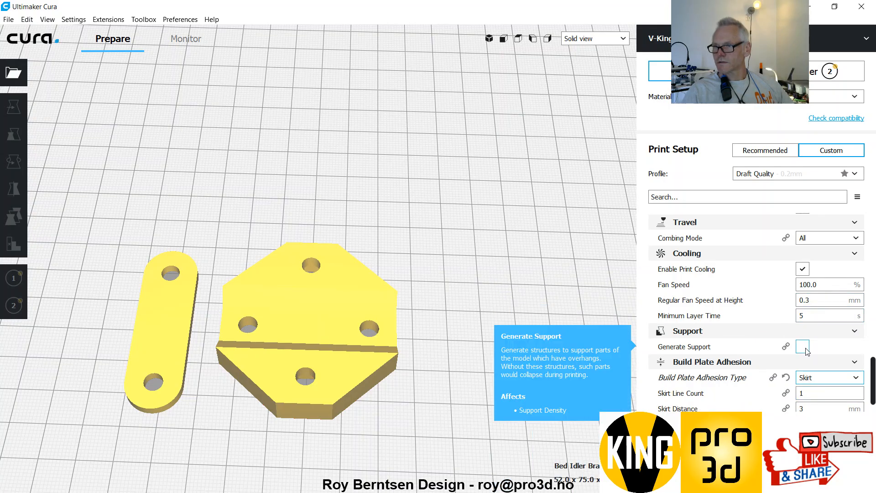
left_click(802, 346)
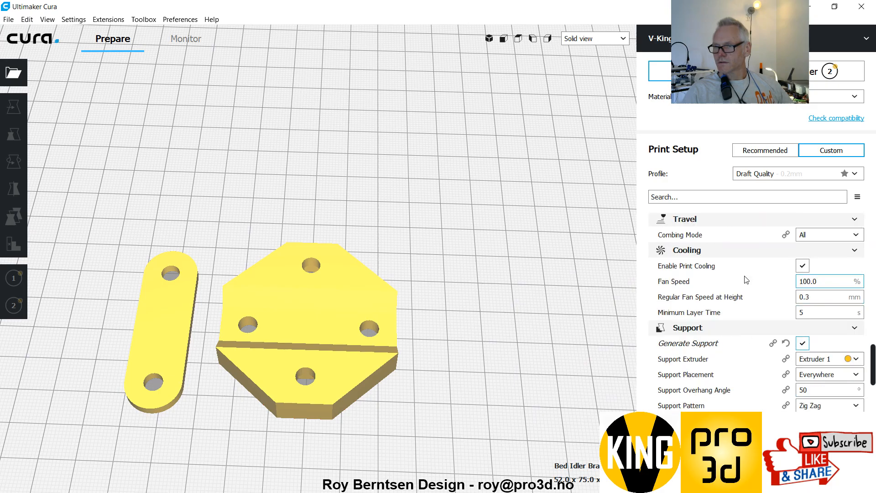
scroll("down", 3)
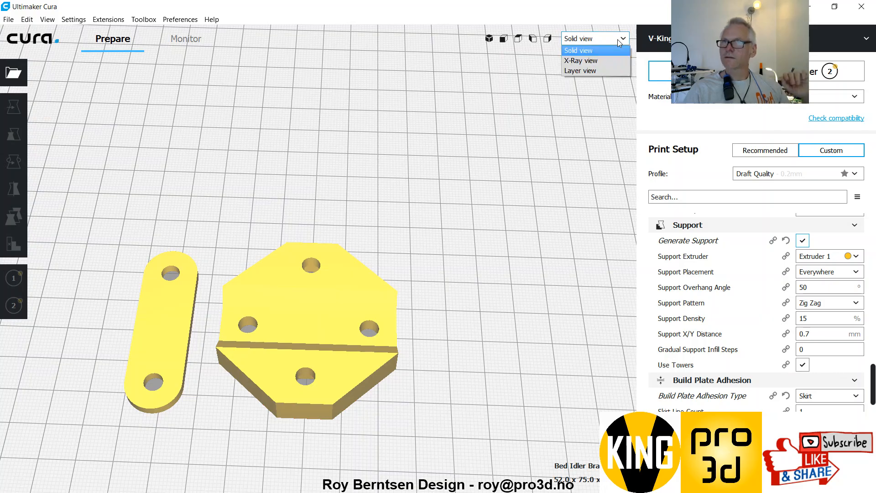
Switch the build plate to layer view
left_click(579, 70)
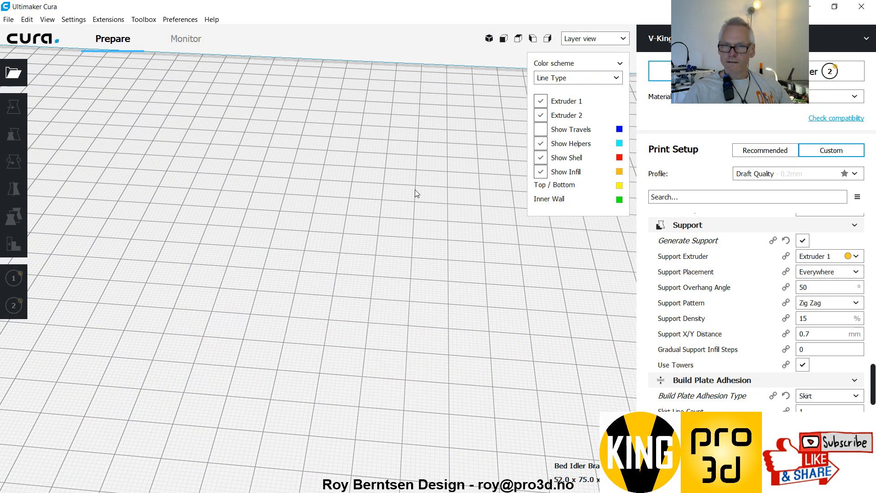
Load Bed Profile L Bracket.stl and lay it flat on the plate
left_click(13, 73)
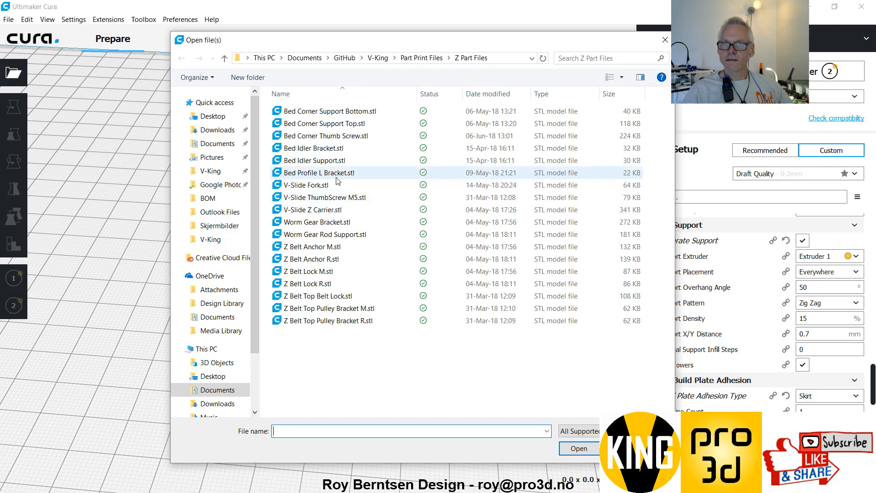
left_click(316, 173)
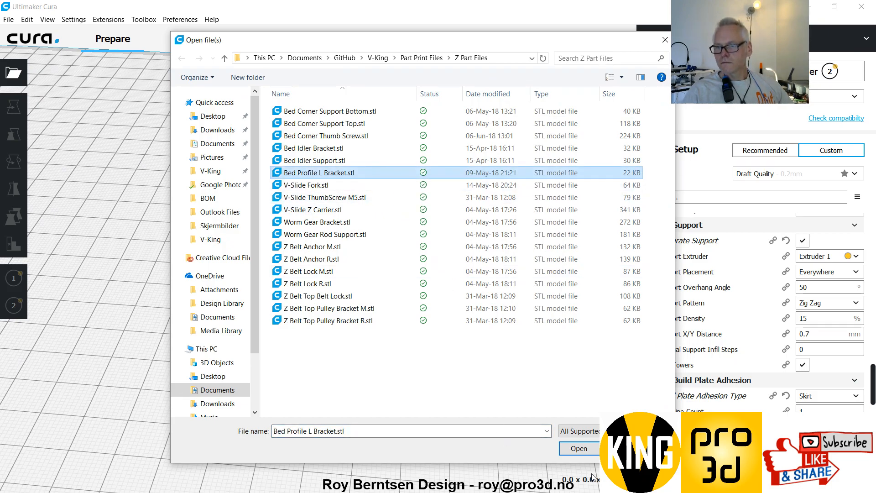
left_click(578, 448)
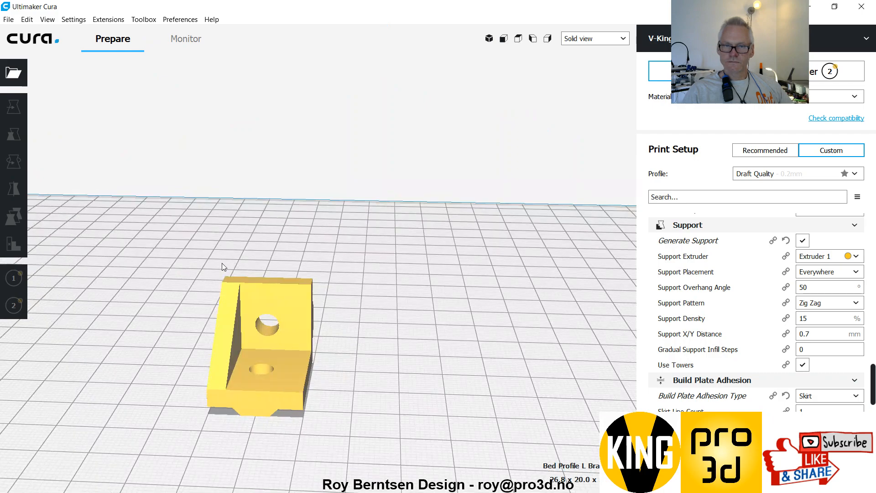
left_click(14, 161)
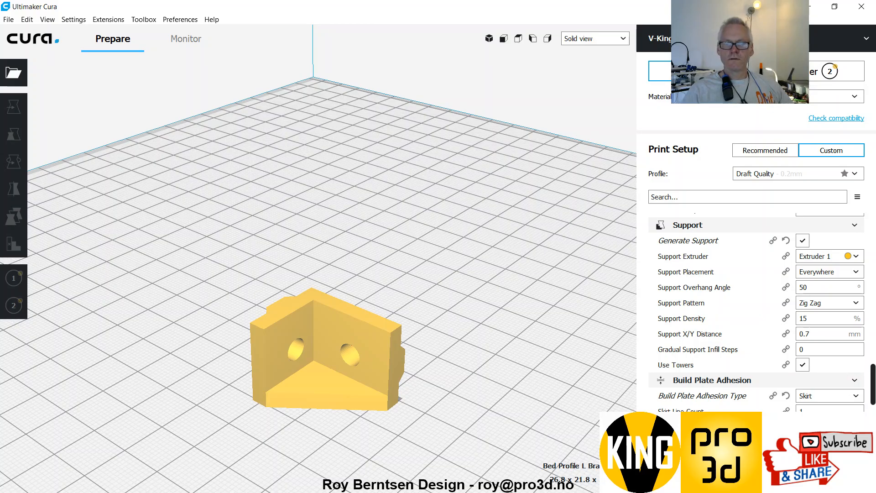
mouse_move(553, 350)
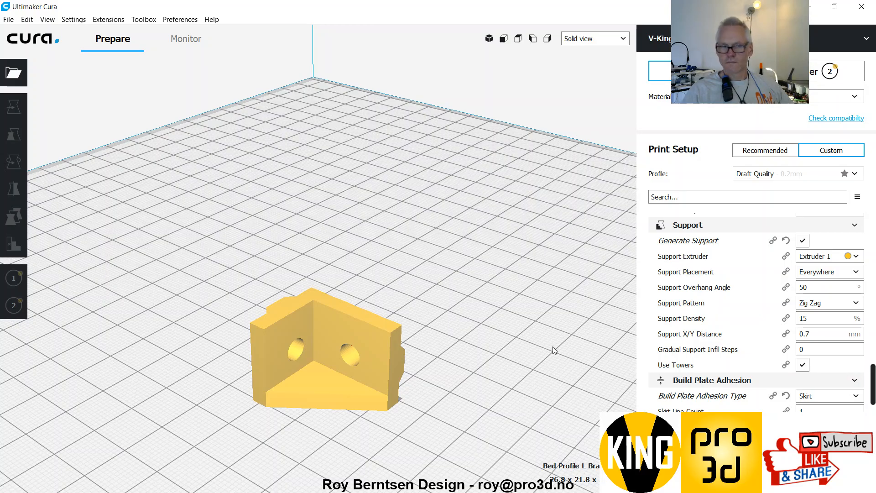
mouse_move(558, 283)
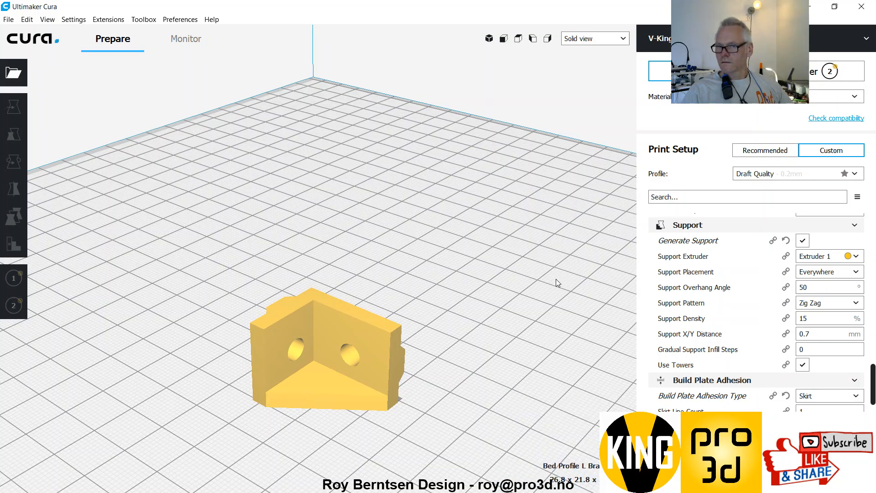
Check the layer preview, turn off support, return to solid view and start multiplying the bracket
left_click(595, 38)
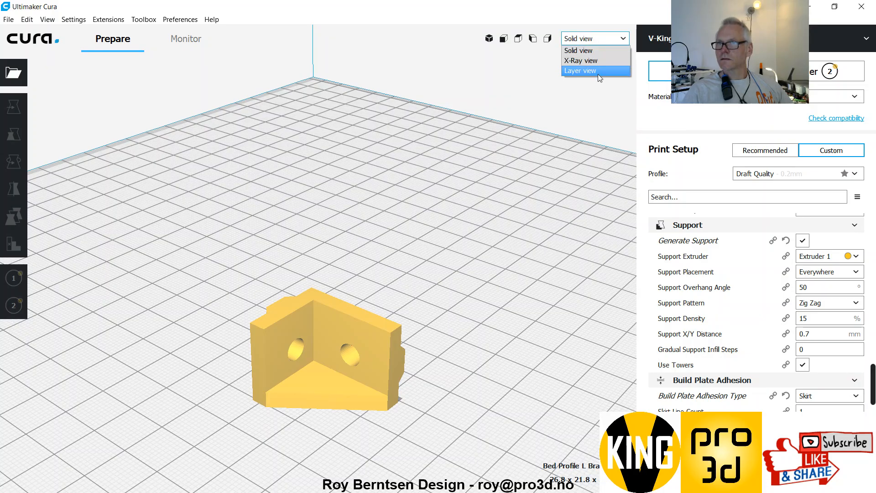
left_click(580, 71)
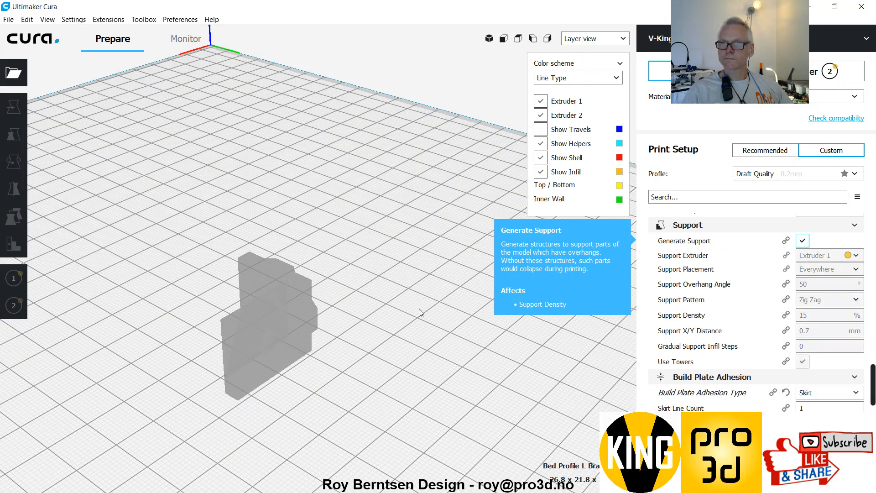
left_click(594, 37)
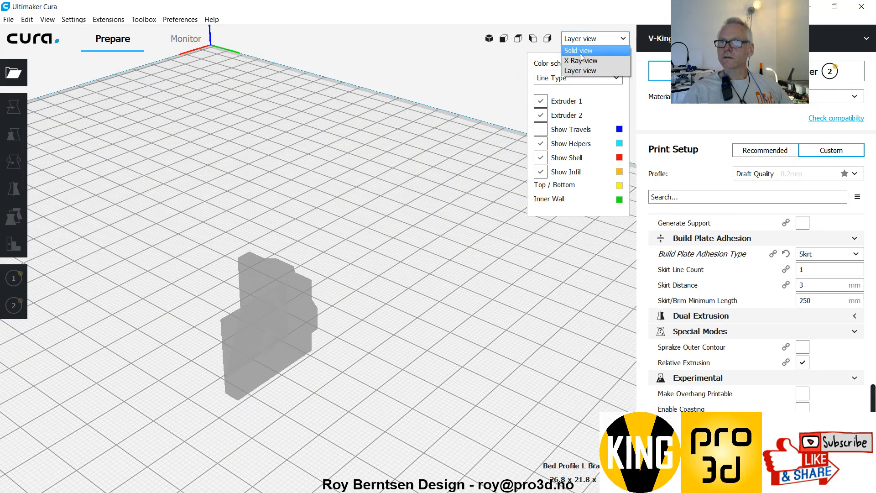
left_click(580, 50)
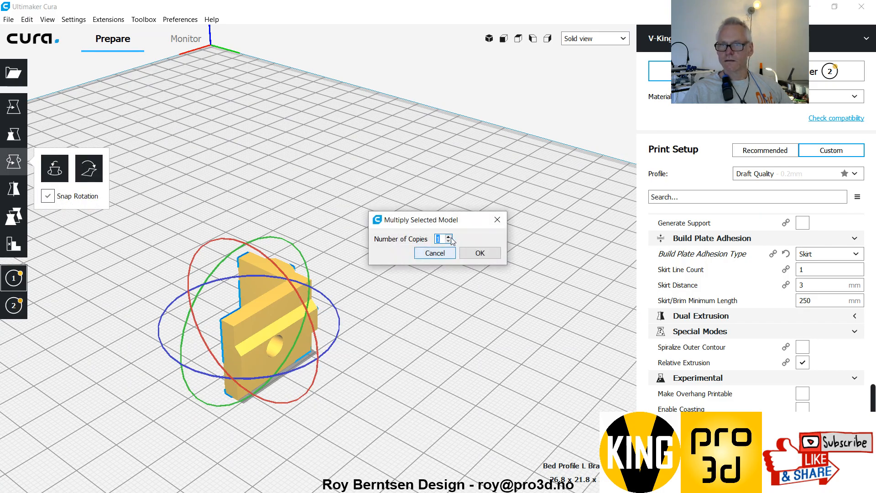
left_click(478, 253)
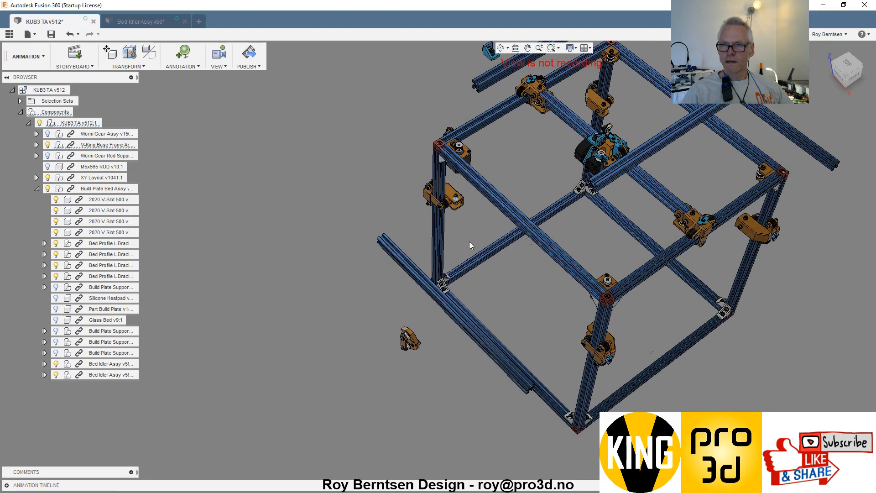
Restore one of the bed 2020 V-Slot extrusions to its home position
scroll("up", 3)
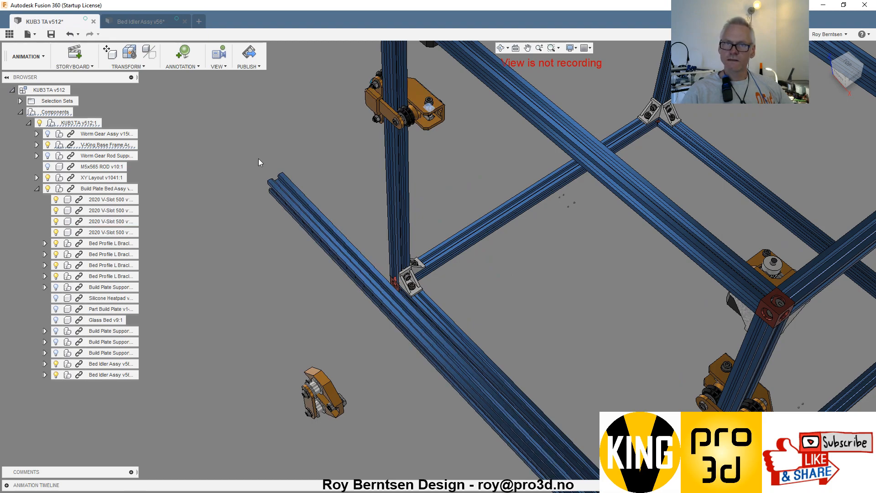
left_click(110, 222)
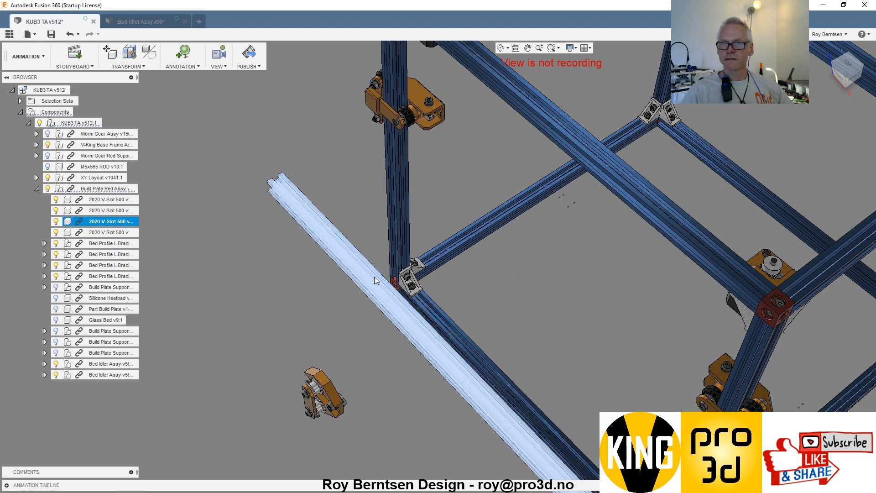
right_click(374, 280)
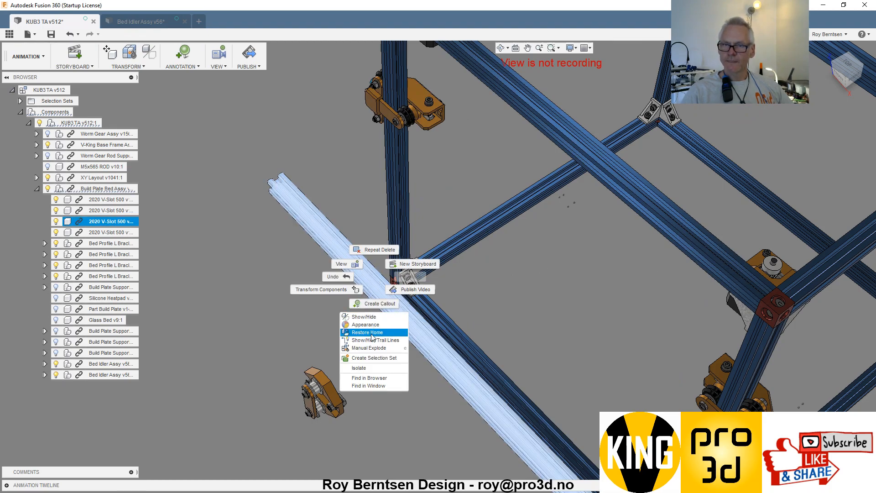
left_click(366, 332)
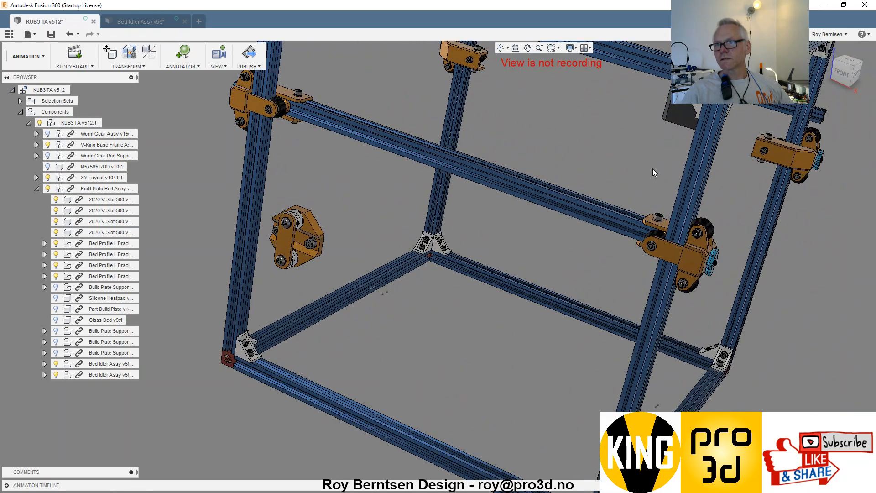
Zoom in and select the bed idler assembly for a close view
scroll("down", 3)
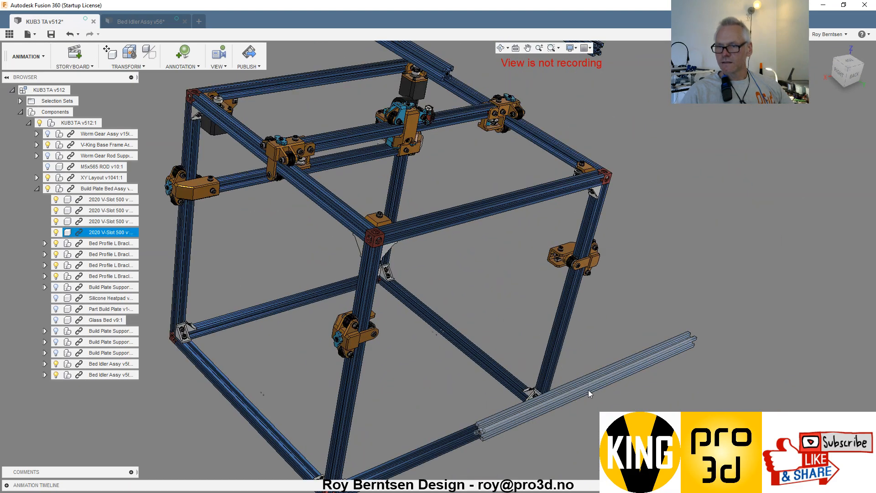
right_click(590, 394)
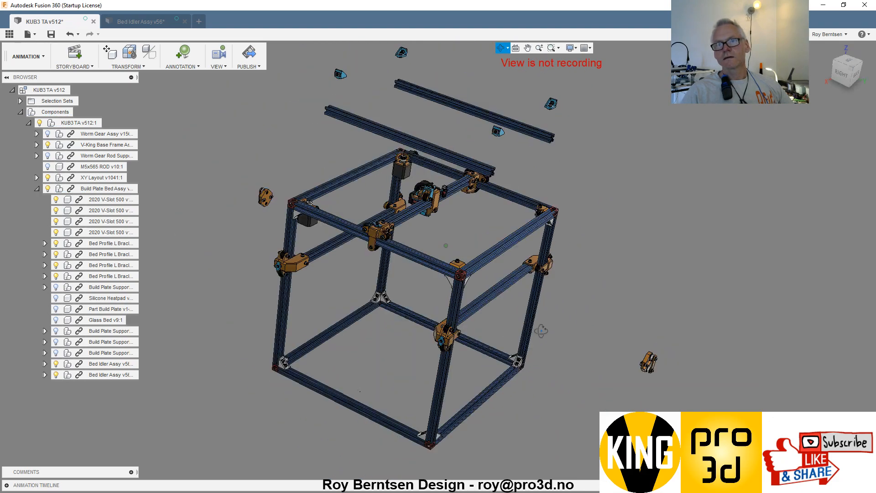
scroll("up", 3)
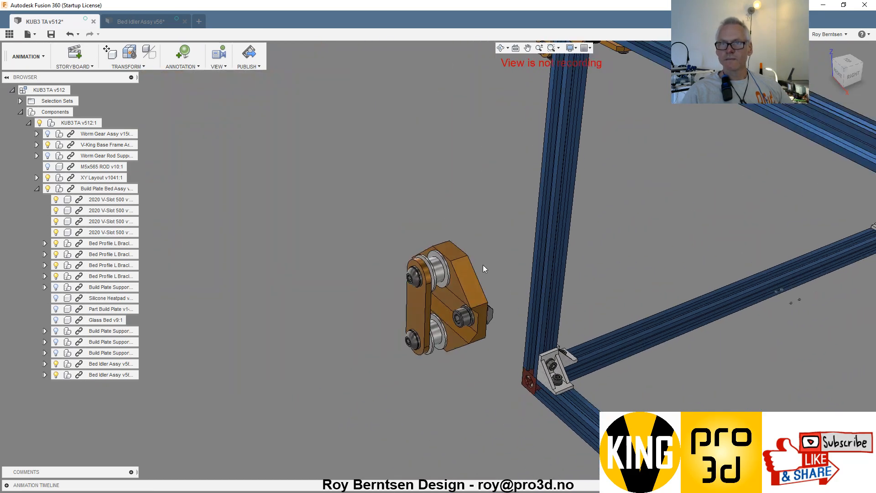
left_click(446, 302)
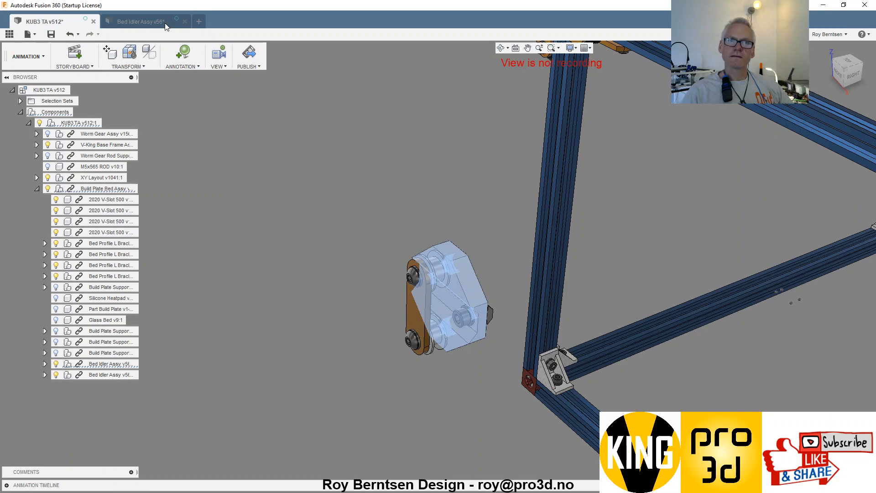
Switch to the Bed Idler Assy document and hide a spacer washer on the idler
left_click(143, 21)
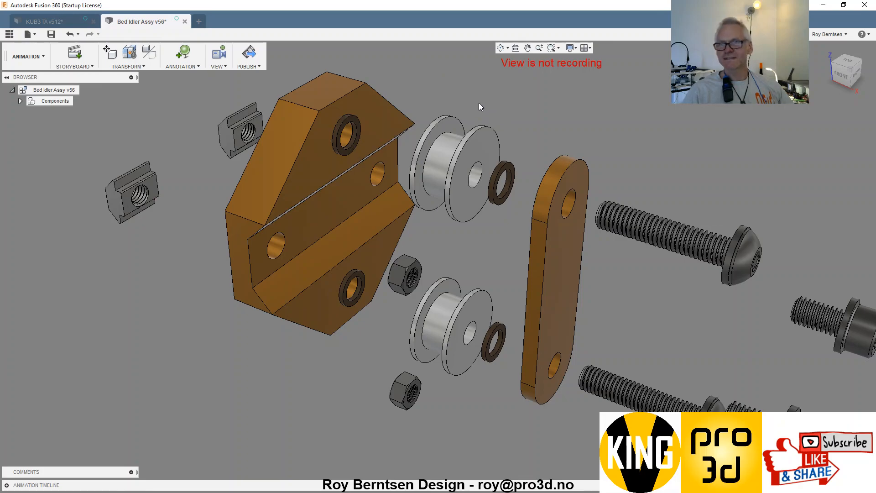
left_click(447, 168)
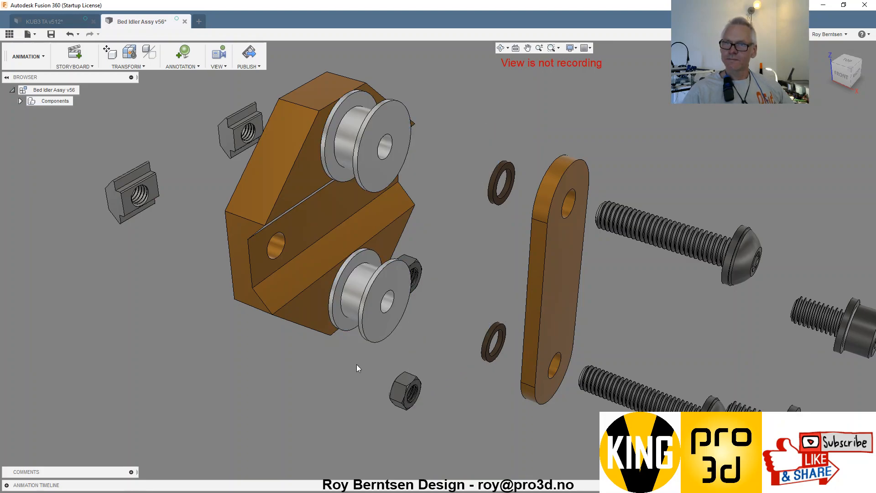
left_click(502, 183)
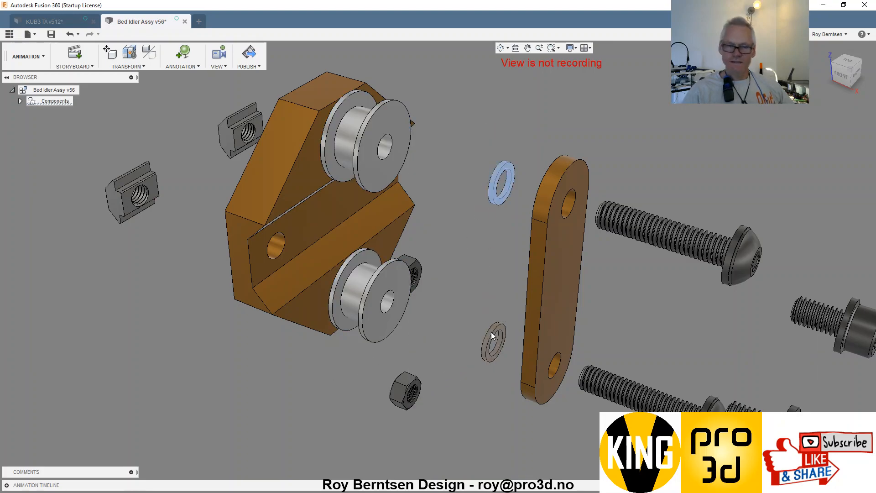
right_click(492, 336)
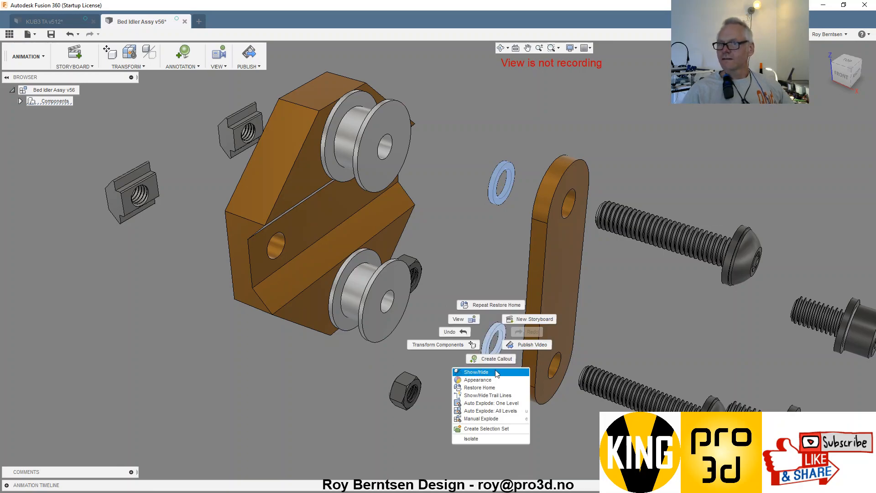
left_click(476, 372)
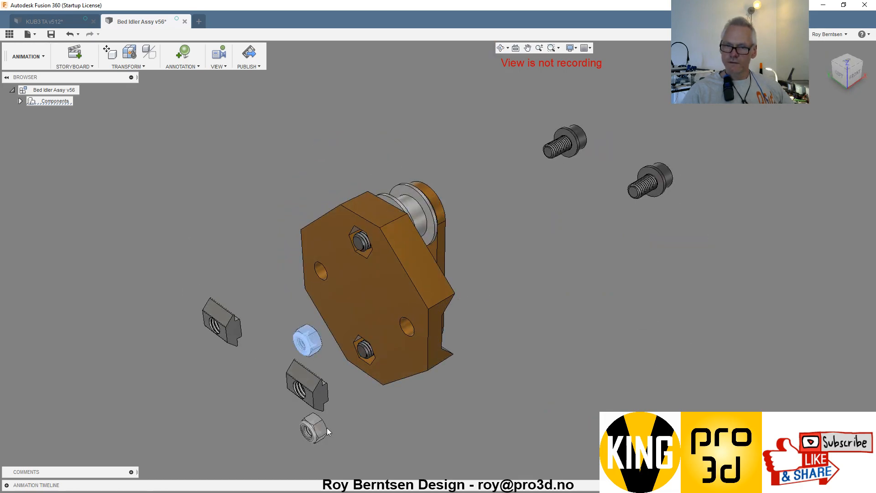
Explode the bed idler assembly at all levels to review pulleys, washers and bolts
right_click(319, 430)
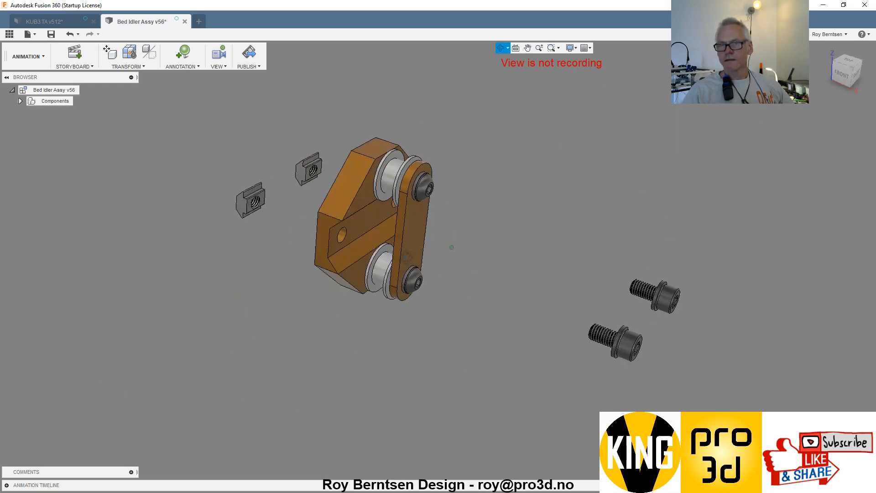
scroll("up", 3)
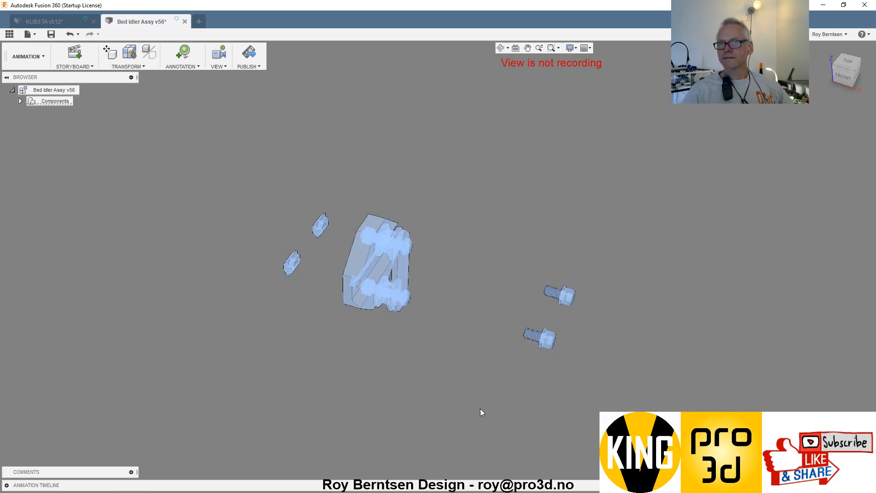
right_click(481, 413)
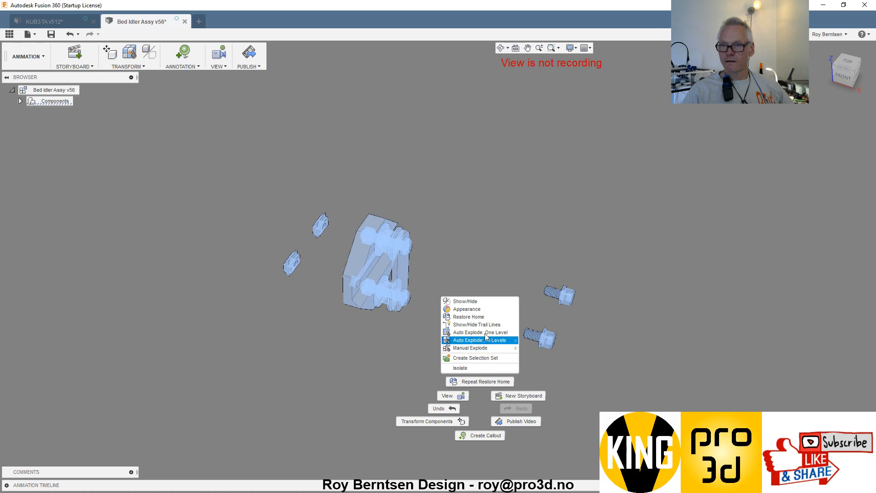
left_click(469, 317)
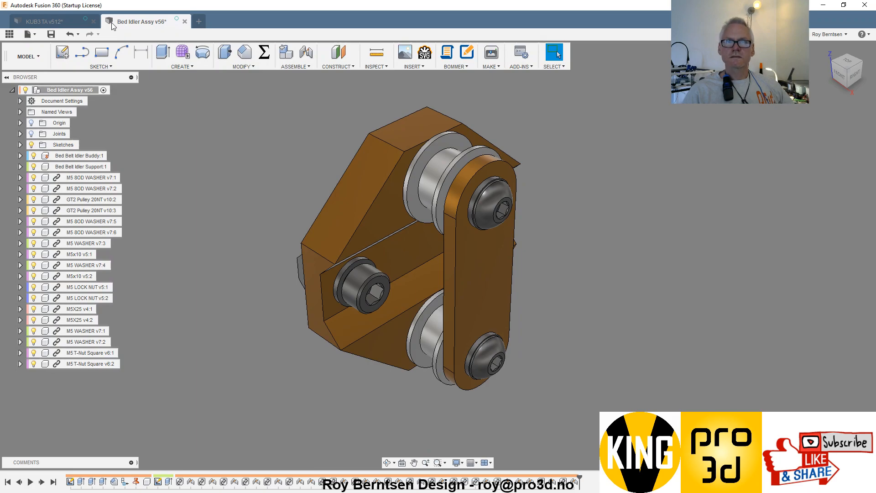
Save and close the Bed Idler Assy and return to the KUB3 TA v512 assembly
left_click(53, 23)
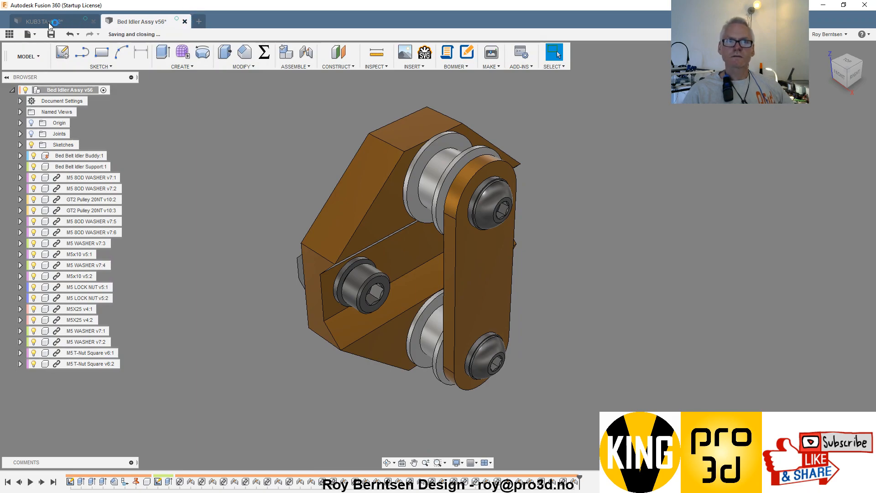
left_click(6, 77)
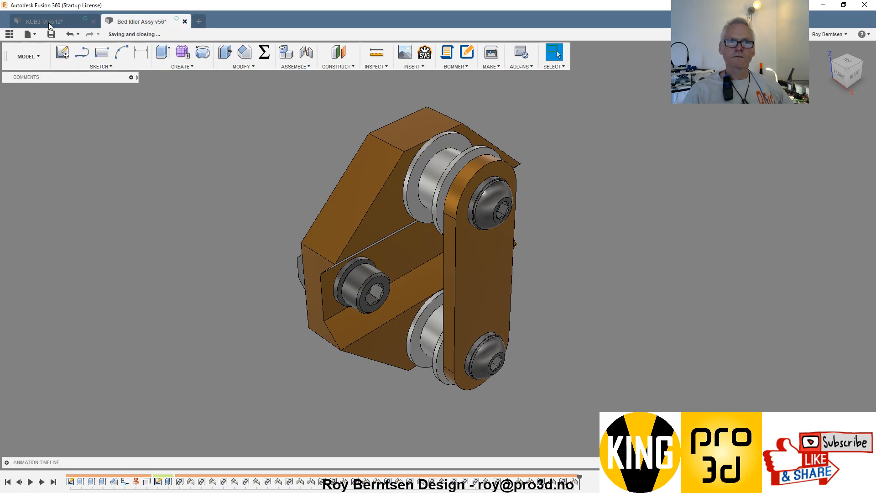
left_click(184, 21)
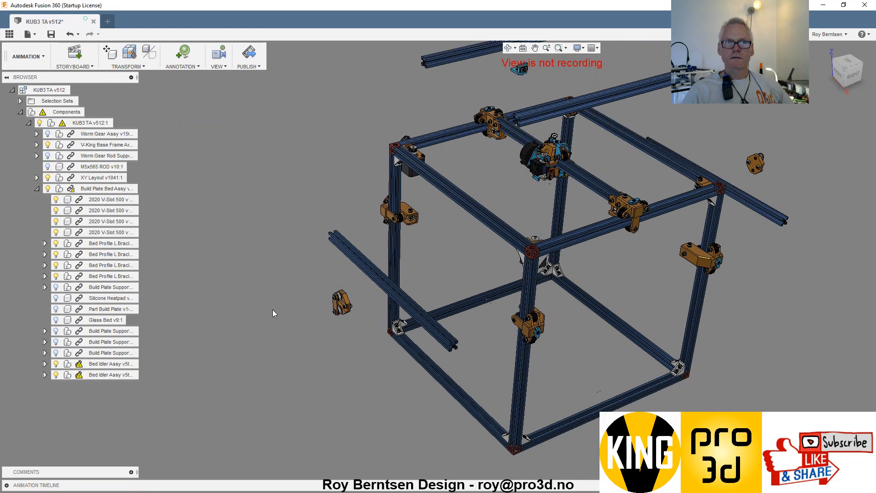
mouse_move(433, 334)
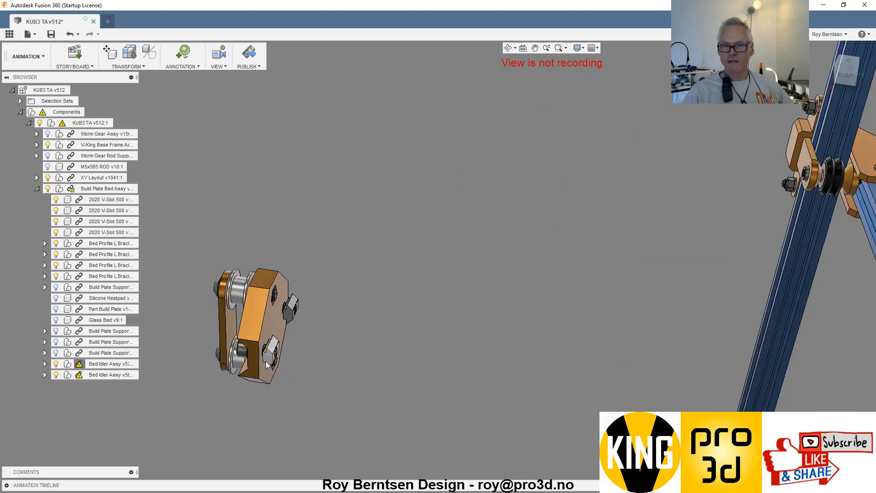
left_click(110, 221)
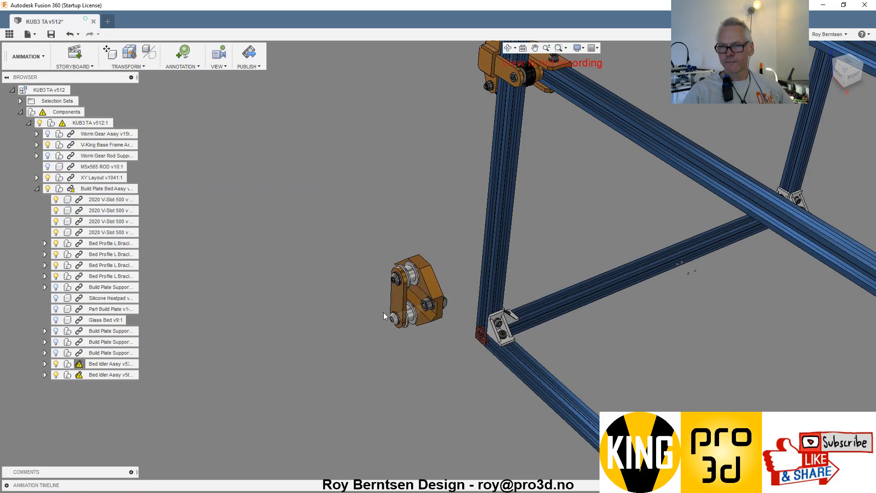
left_click(110, 221)
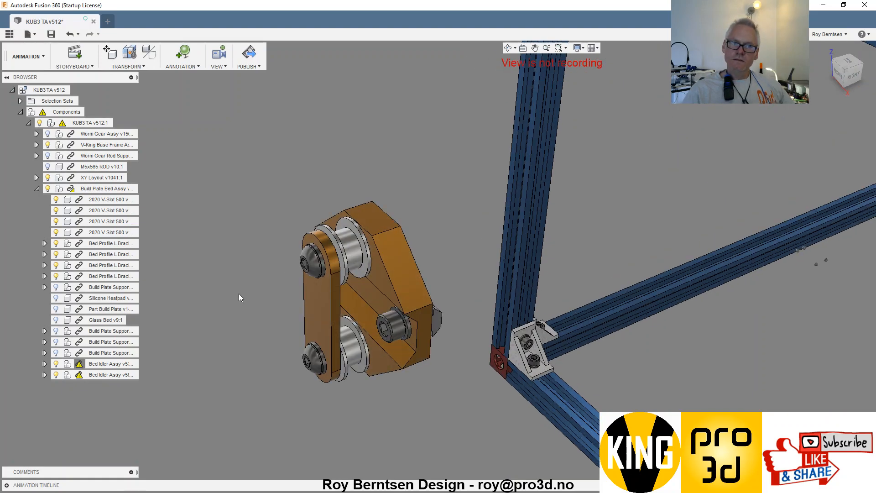
left_click(111, 364)
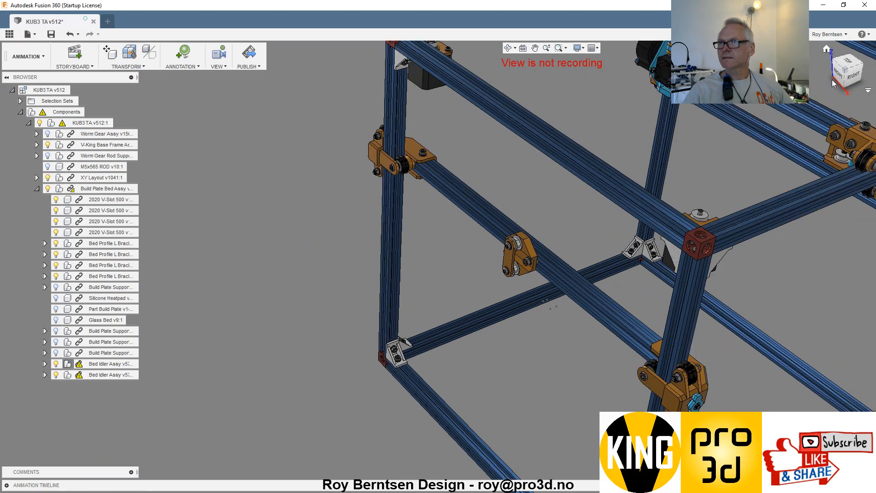
left_click(847, 70)
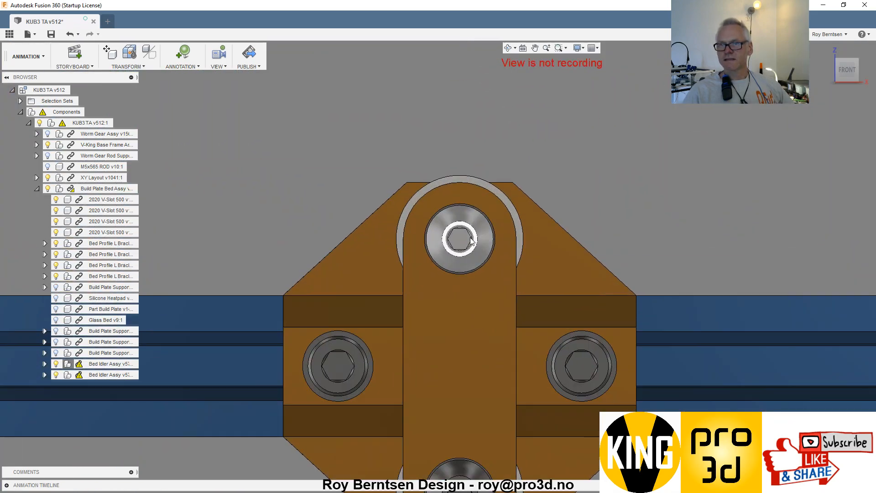
left_click(460, 238)
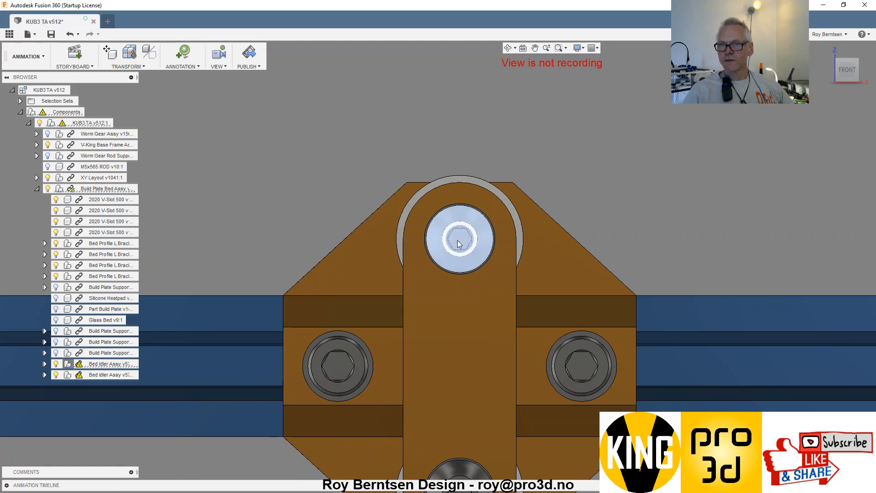
scroll("down", 3)
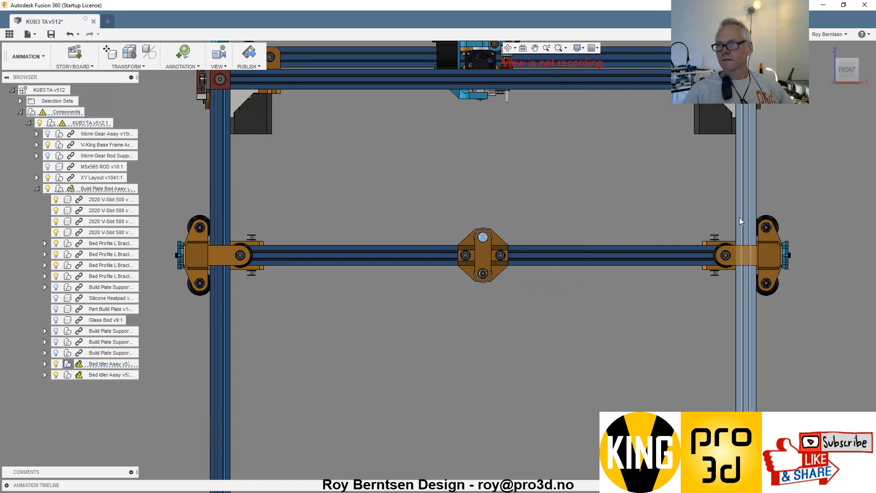
left_click(110, 221)
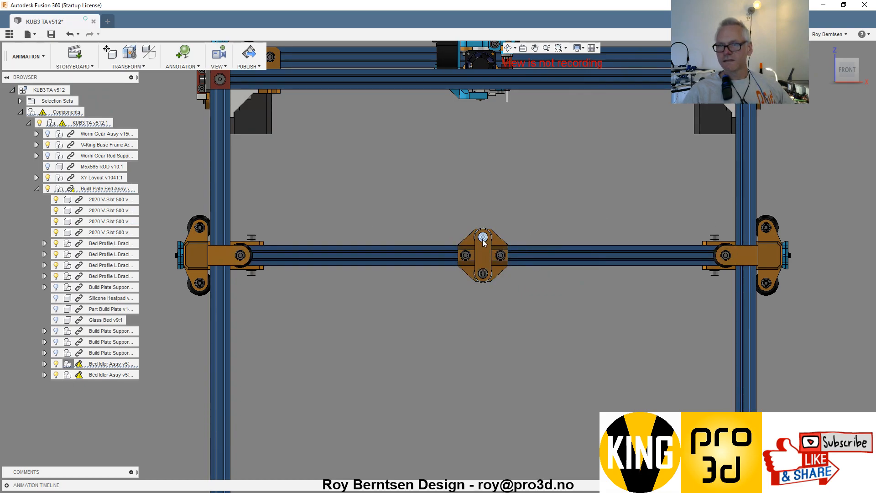
left_click(110, 221)
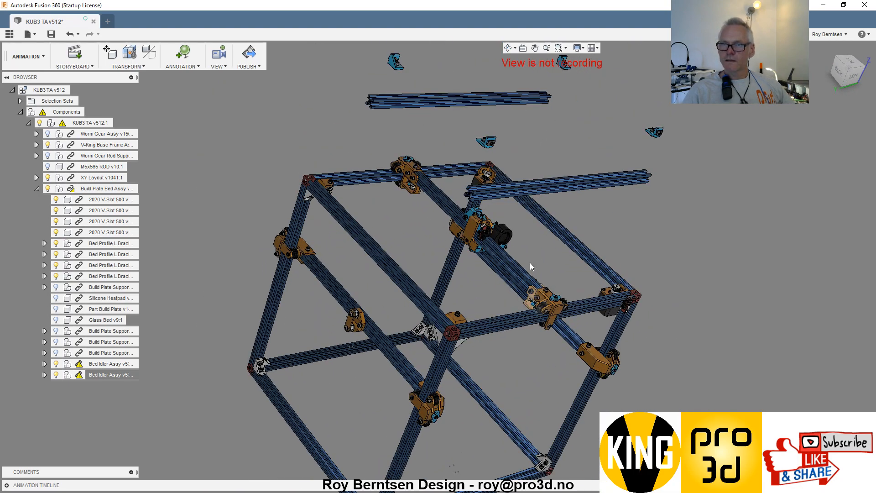
Restore the two loose lower V-Slot extrusions home and switch back to the Model workspace
left_click(110, 199)
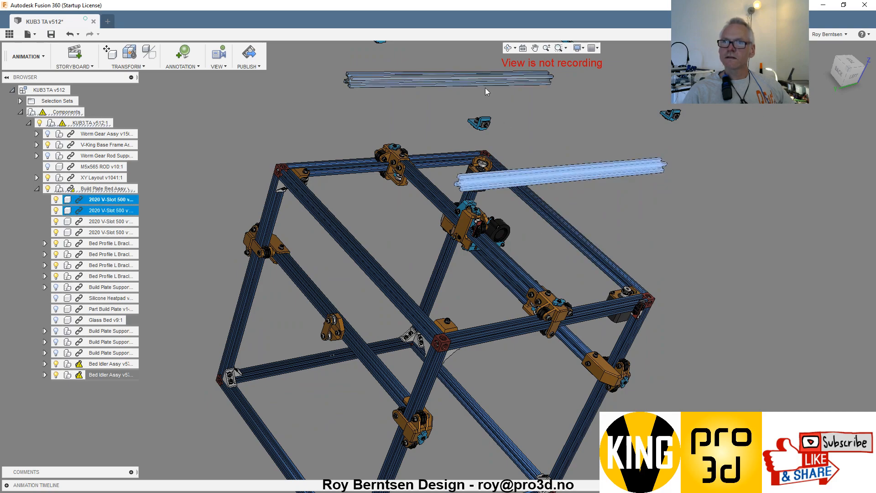
right_click(486, 87)
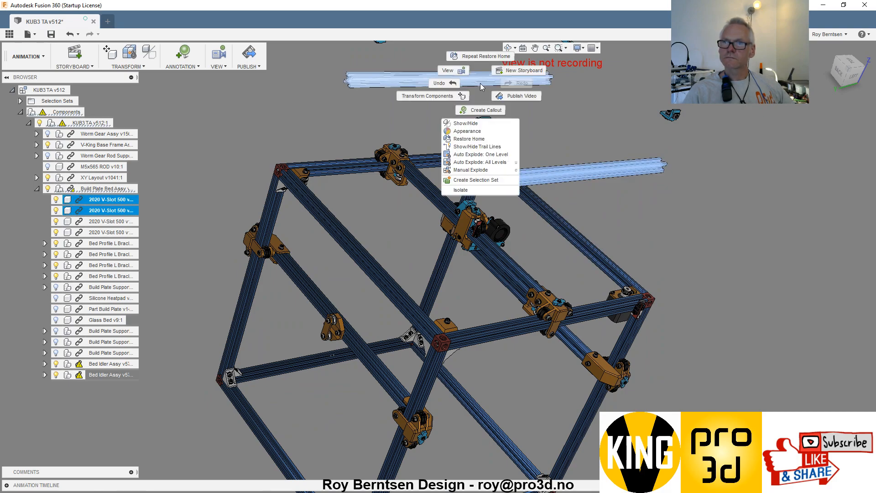
left_click(470, 139)
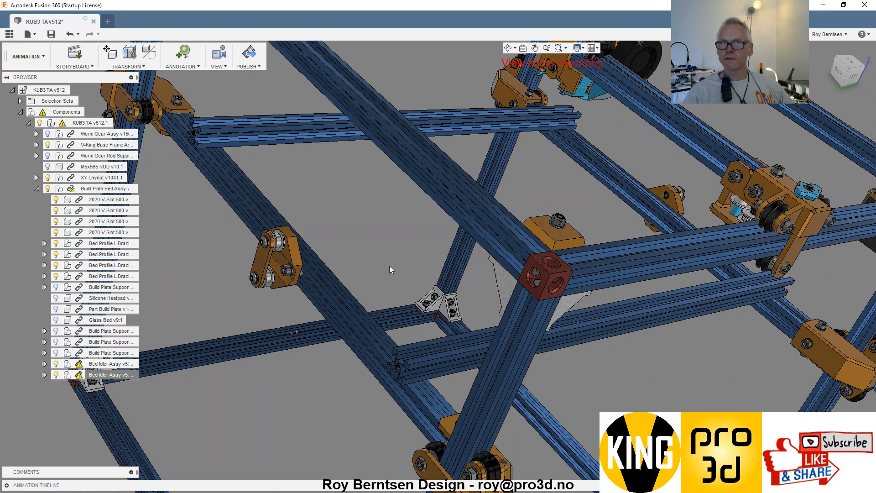
left_click(27, 55)
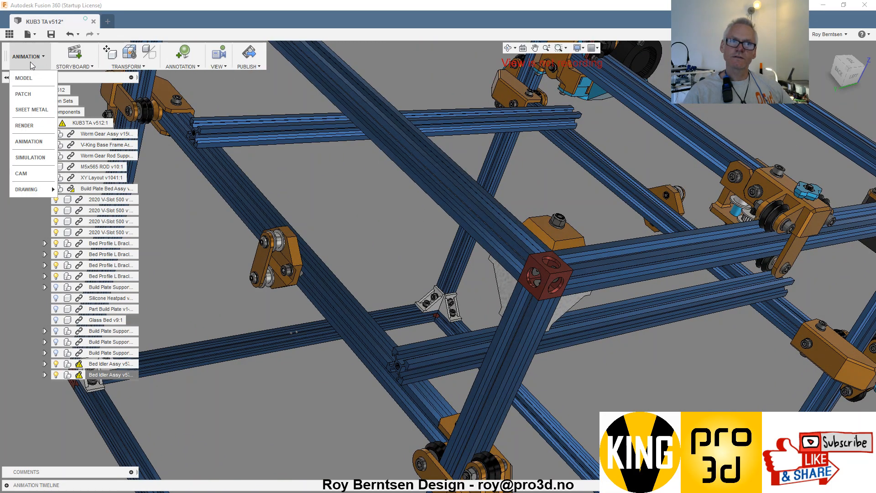
left_click(23, 77)
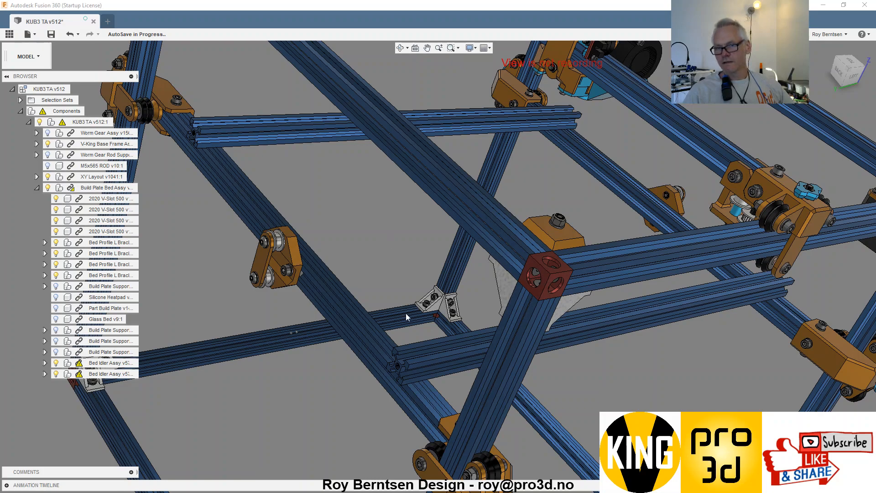
mouse_move(336, 381)
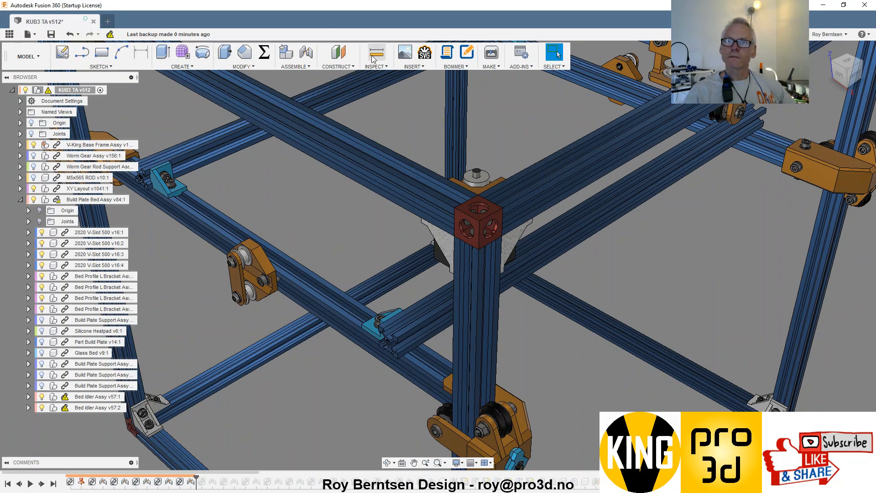
Measure the spacing between the lower bed extrusion faces, reading 95.00 mm
left_click(376, 51)
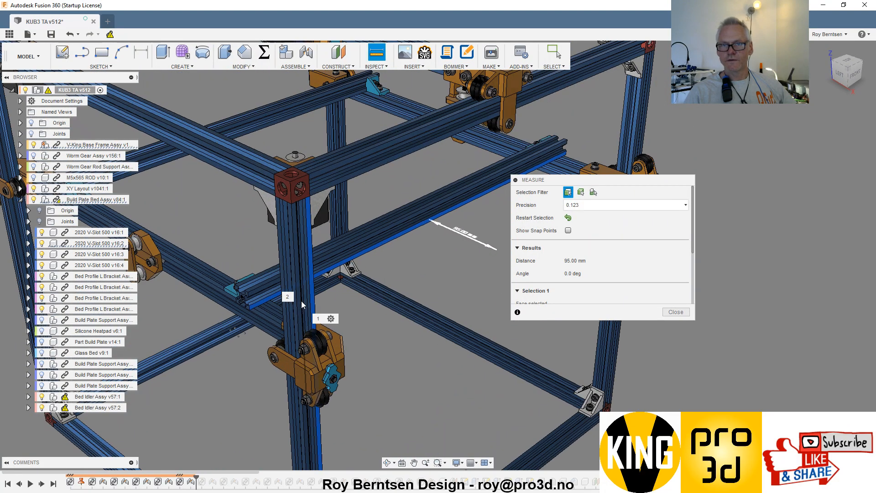
left_click(675, 312)
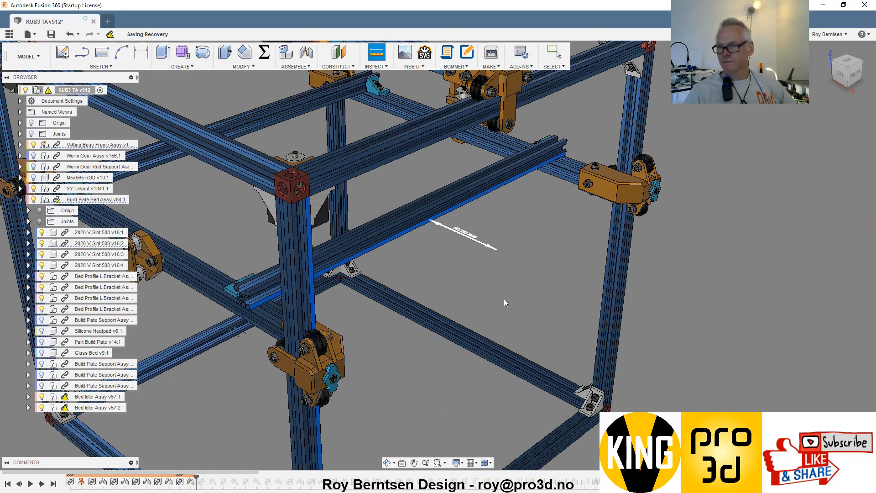
mouse_move(686, 336)
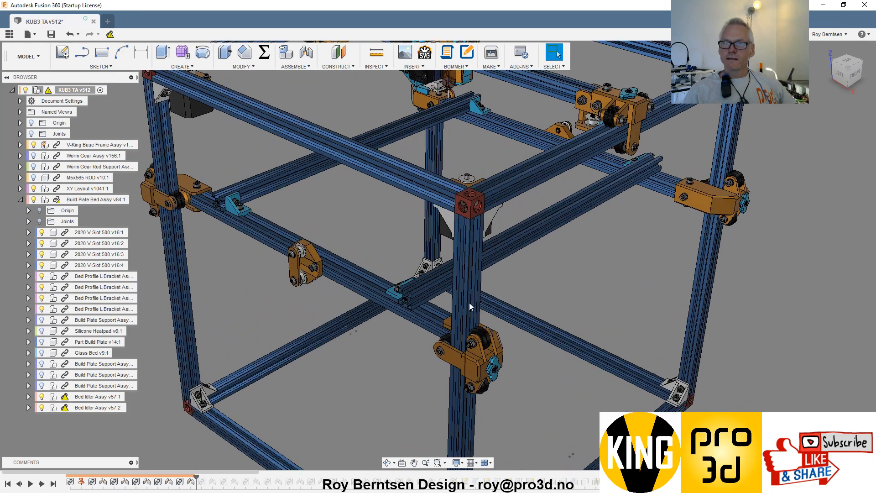
mouse_move(177, 176)
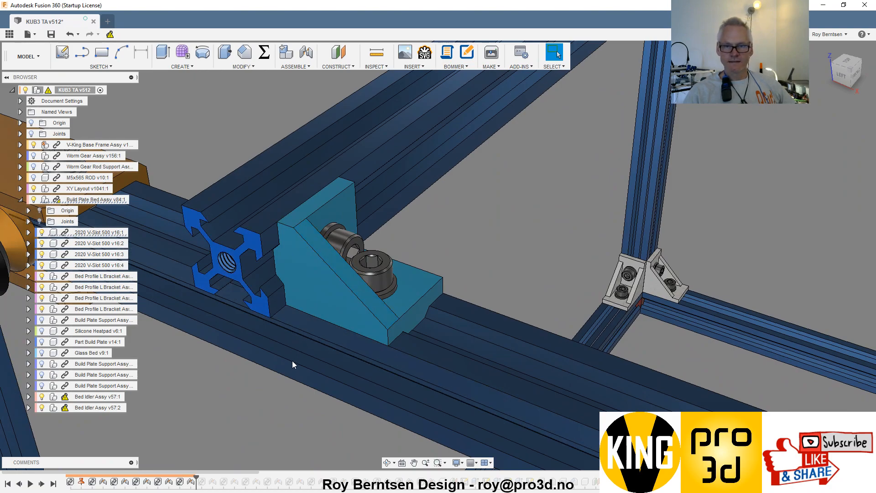
Measure the lower extrusion's end face with a second Measure
left_click(375, 52)
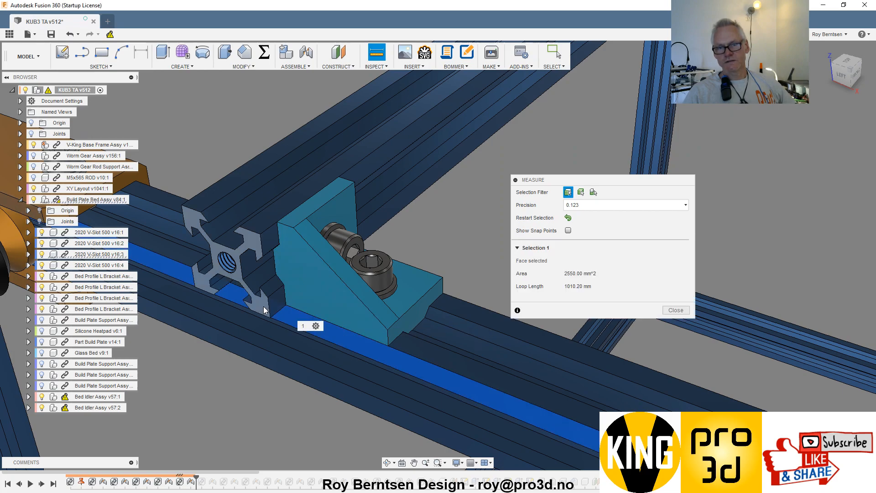
left_click(224, 243)
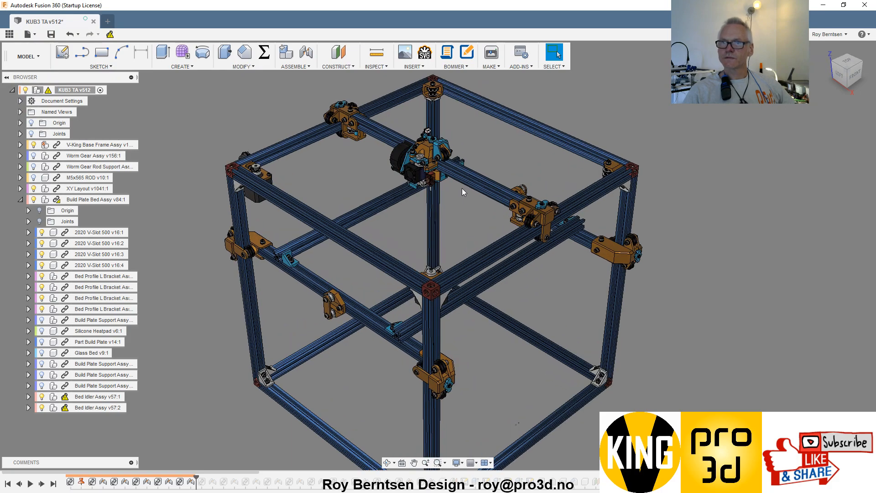
mouse_move(357, 266)
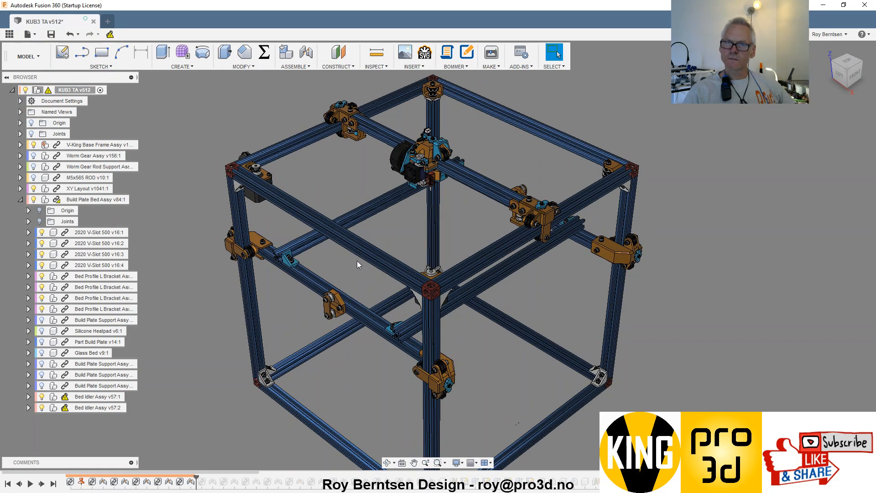
mouse_move(357, 274)
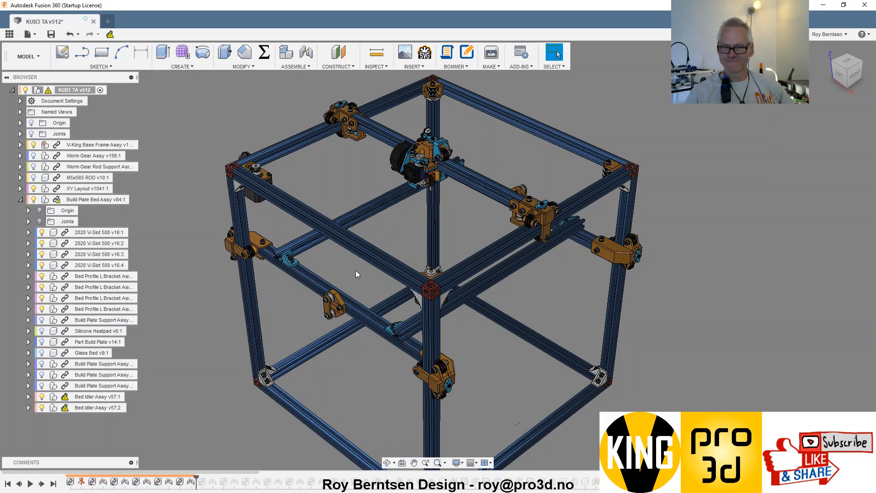
mouse_move(456, 218)
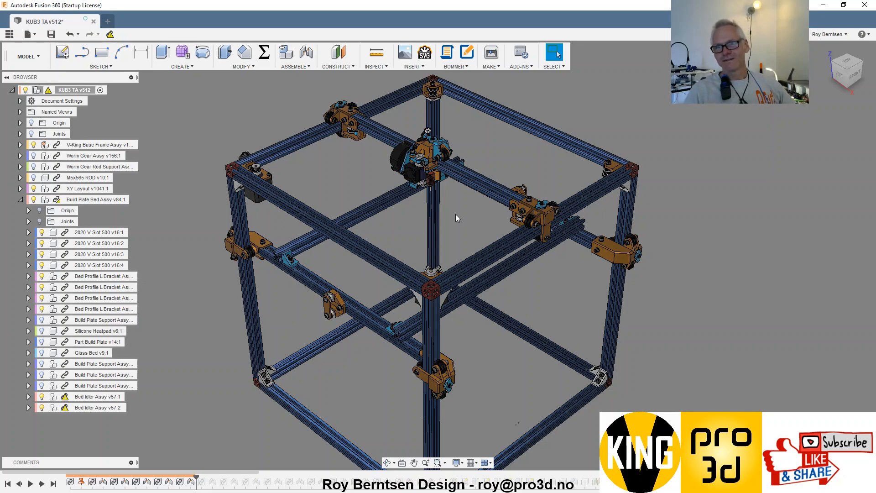